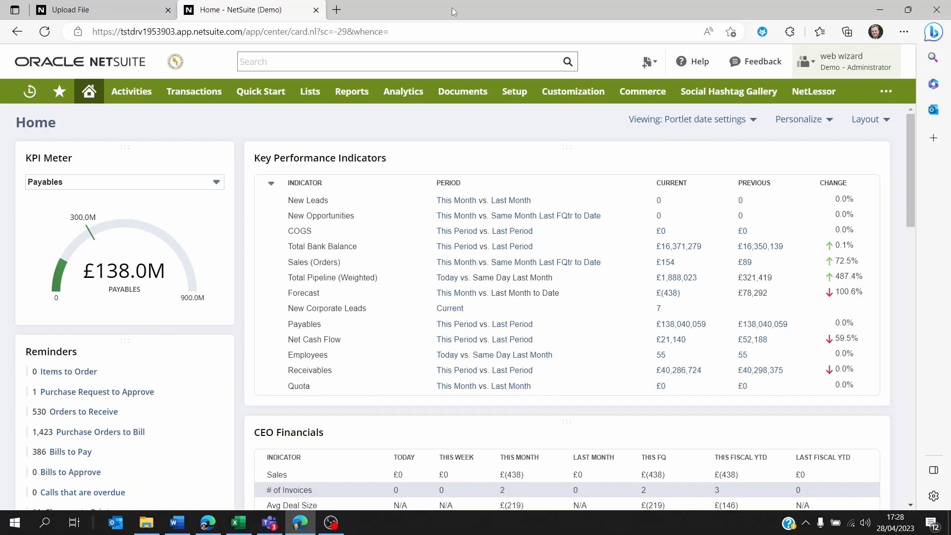
# - Open the Chart of Accounts via Lists > Accounting and locate the bank-type accounts including 512000 BANK
pyautogui.click(309, 91)
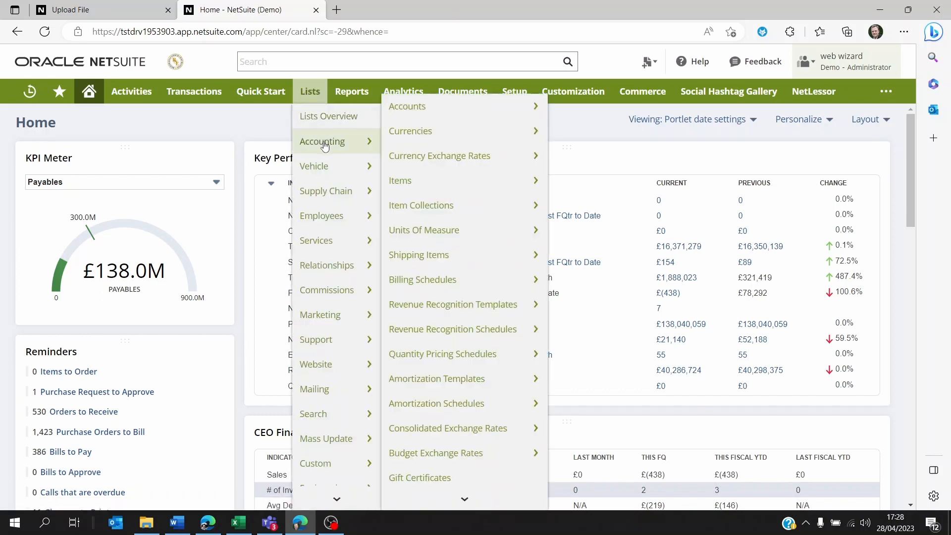
pyautogui.click(352, 91)
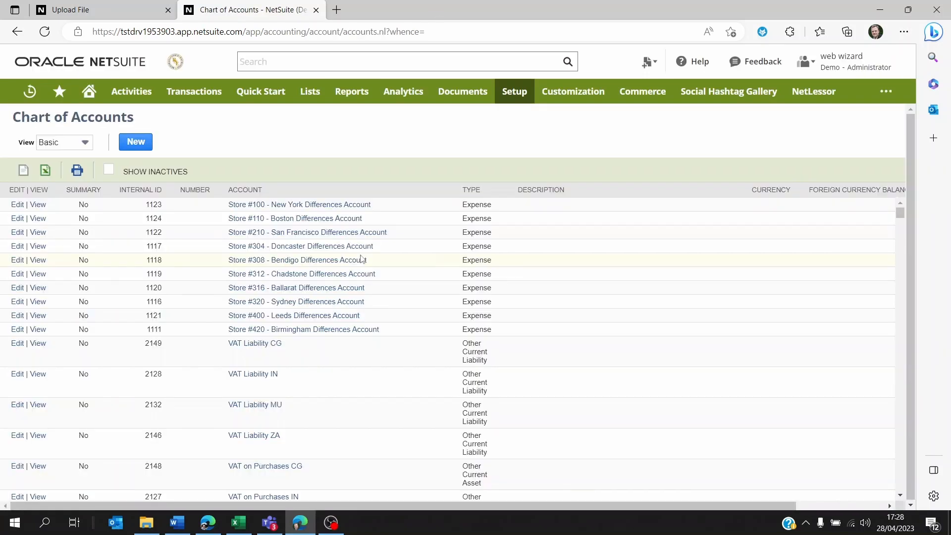
pyautogui.scroll(-3)
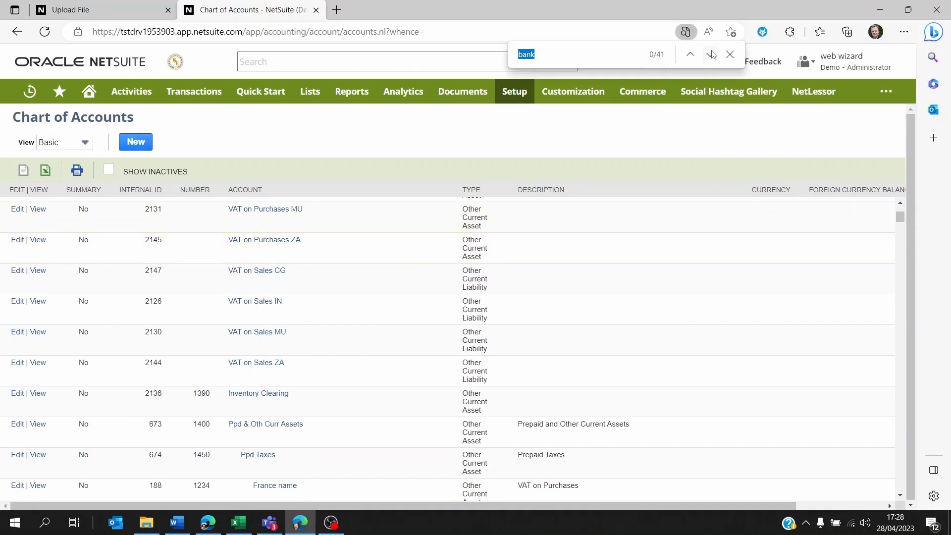
pyautogui.click(710, 54)
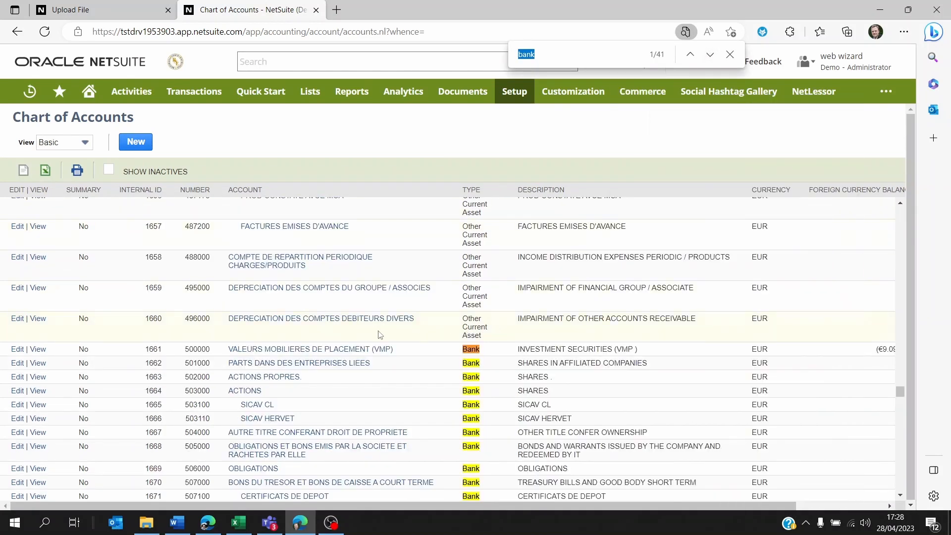
pyautogui.scroll(-3)
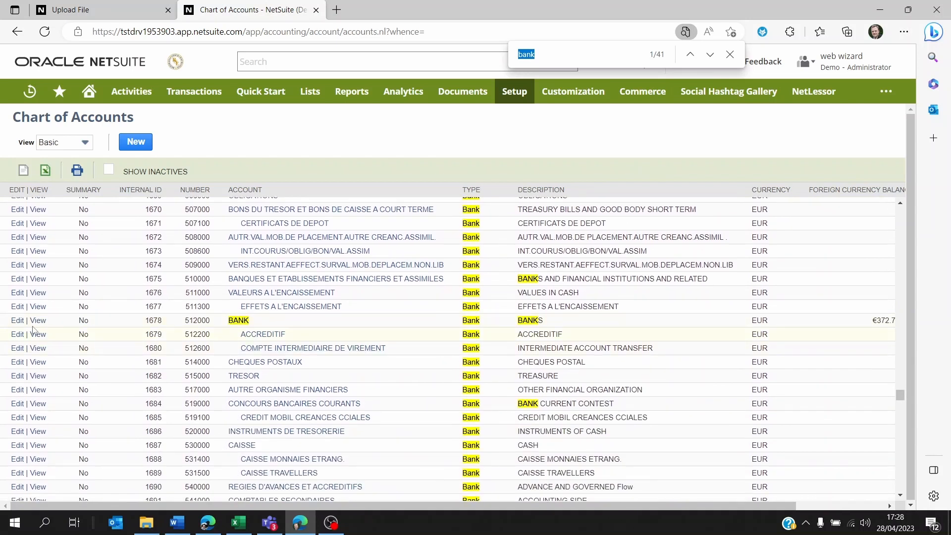
# - Edit the 512000 BANK account and enable 'Use Match Bank Data and Reconcile Account Statement pages'
pyautogui.click(17, 320)
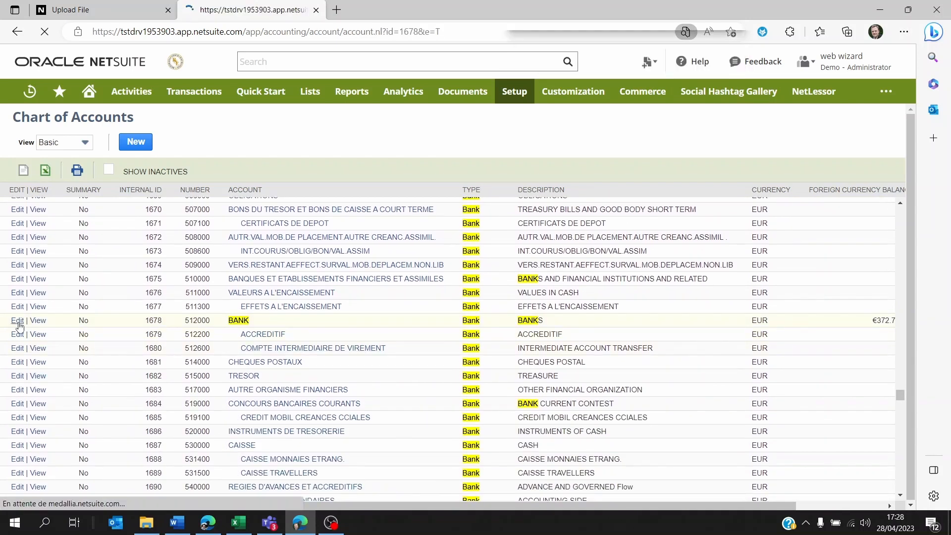
pyautogui.click(17, 320)
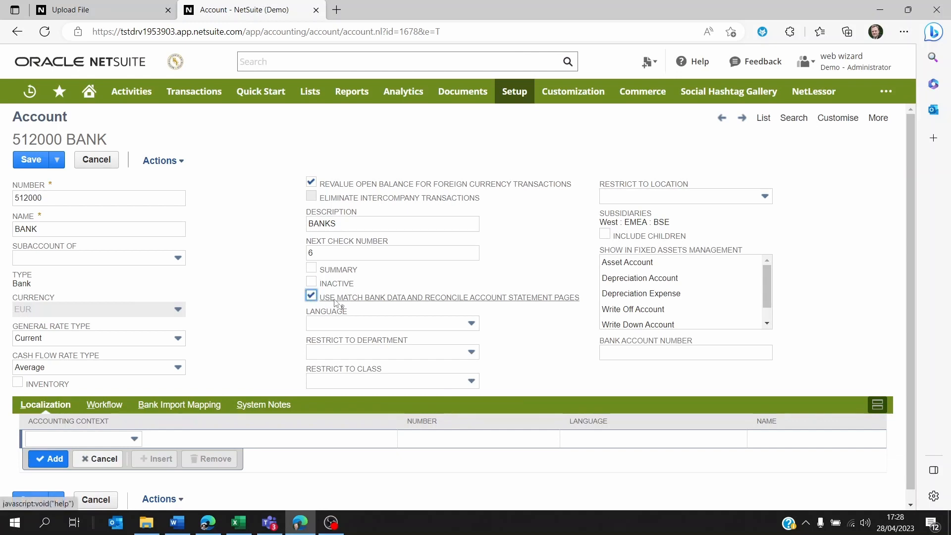
pyautogui.moveTo(514, 305)
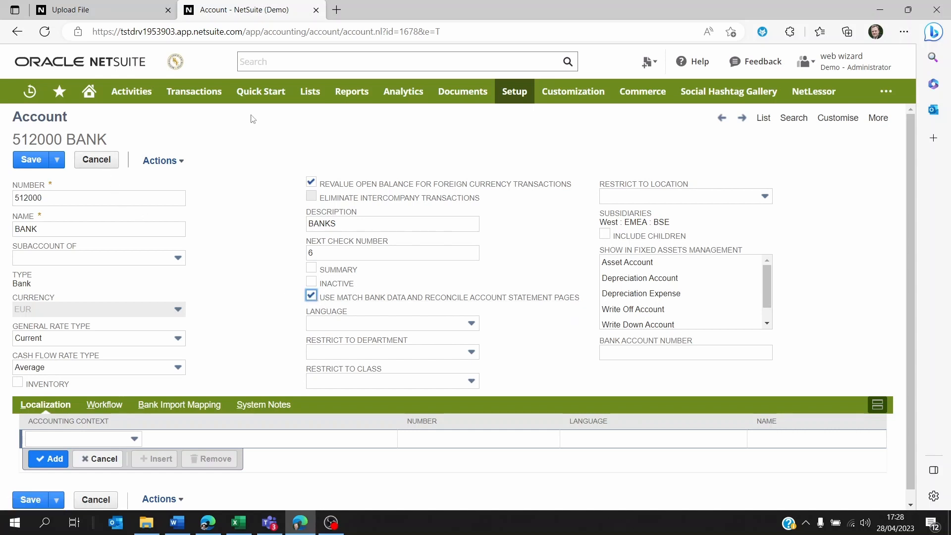
pyautogui.click(193, 91)
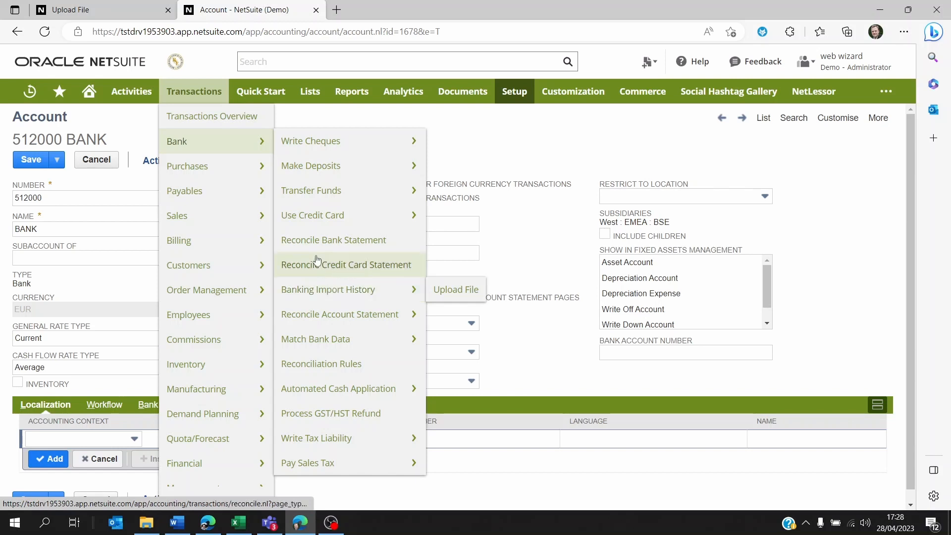
pyautogui.moveTo(333, 240)
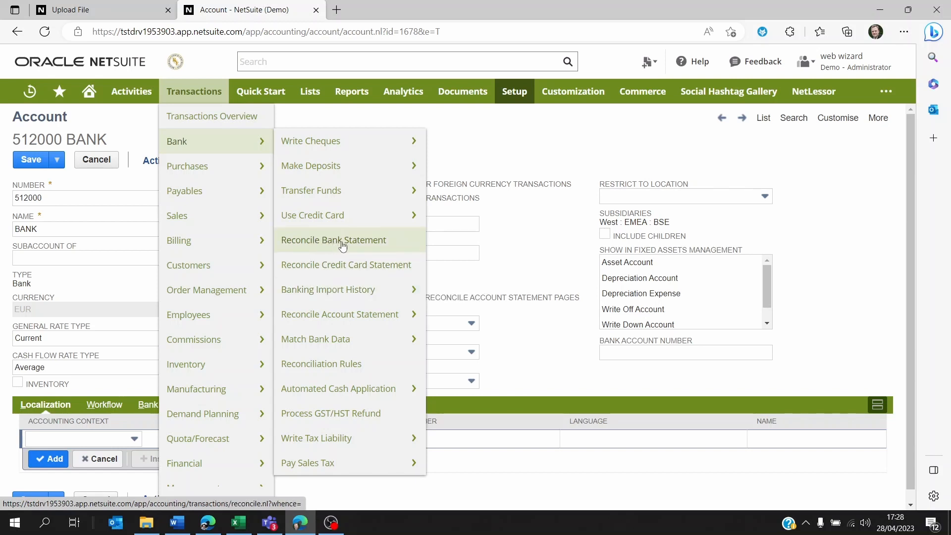
pyautogui.moveTo(346, 246)
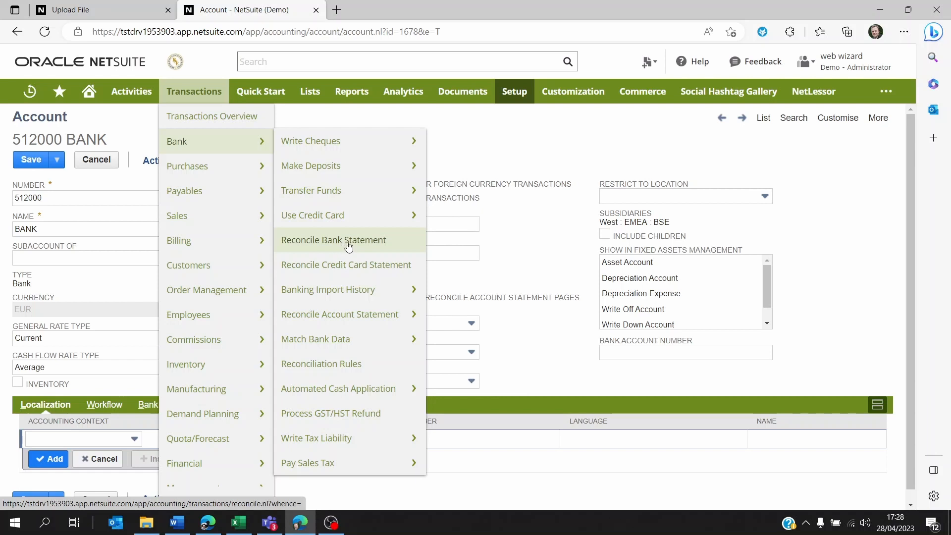
pyautogui.moveTo(327, 289)
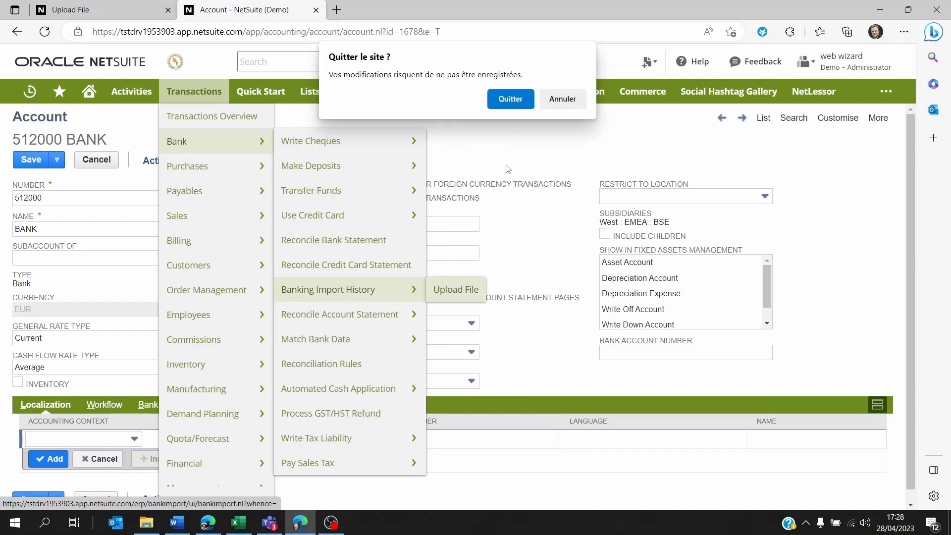
# - Confirm leaving the unsaved account record to reach the bank statement Upload File page
pyautogui.click(510, 98)
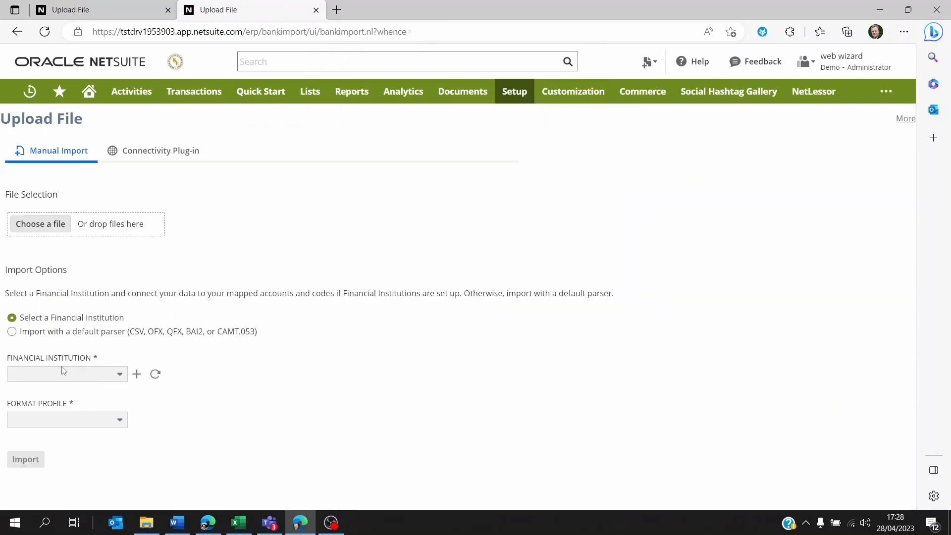
# - Choose 'Import with a default parser' (CSV, OFX, QFX, BAI2, CAMT.053) on the Upload File page
pyautogui.click(11, 331)
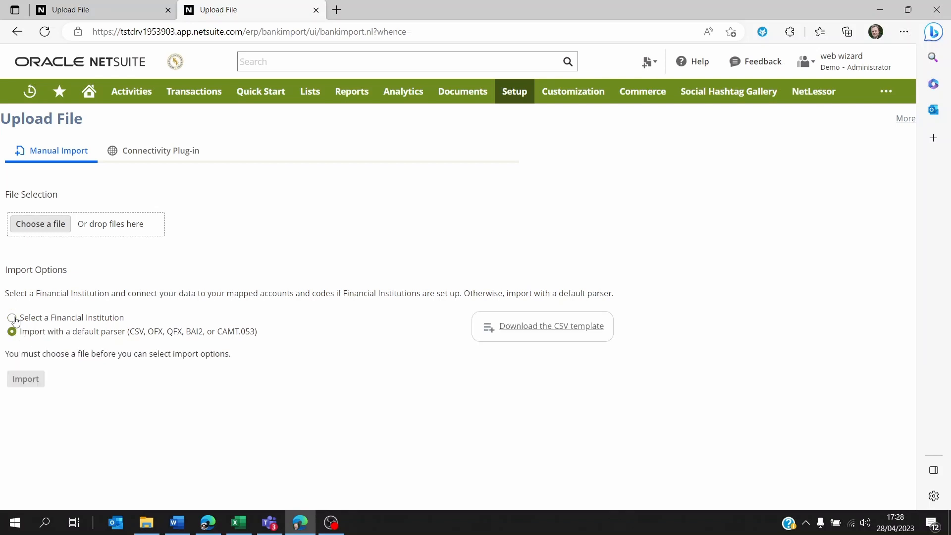
pyautogui.click(12, 317)
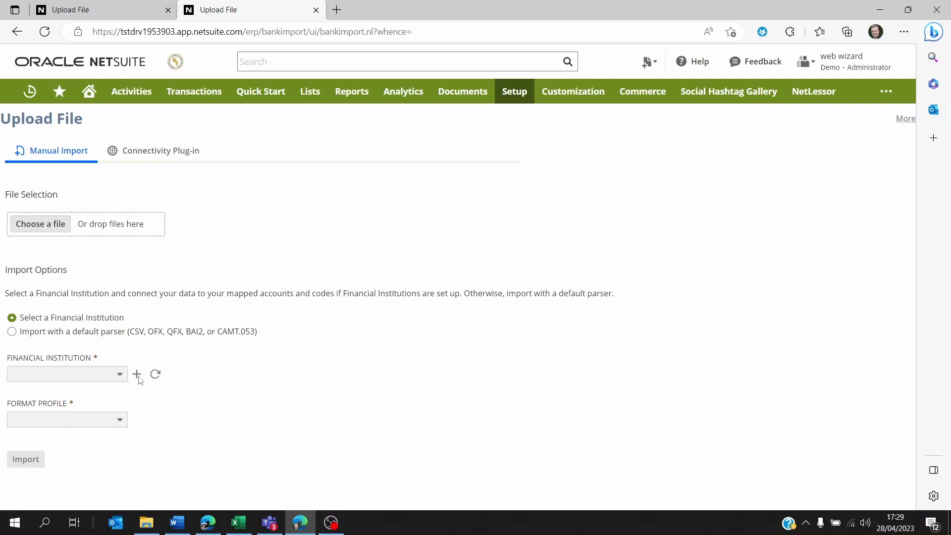
pyautogui.moveTo(128, 392)
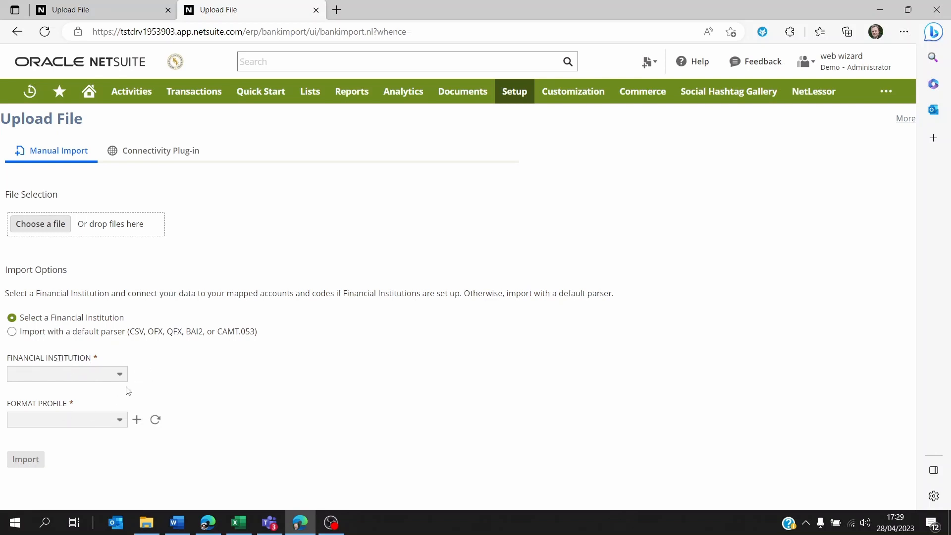
pyautogui.moveTo(273, 389)
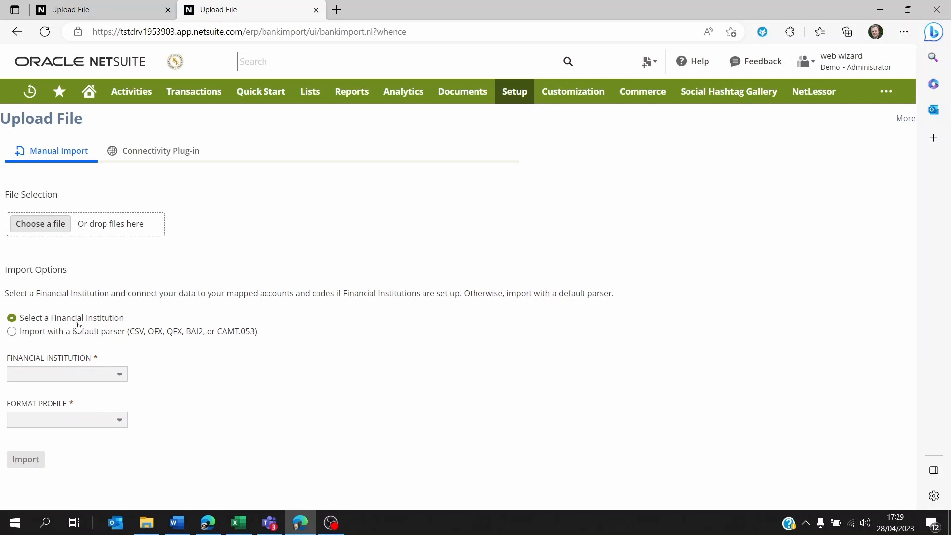
pyautogui.moveTo(136, 279)
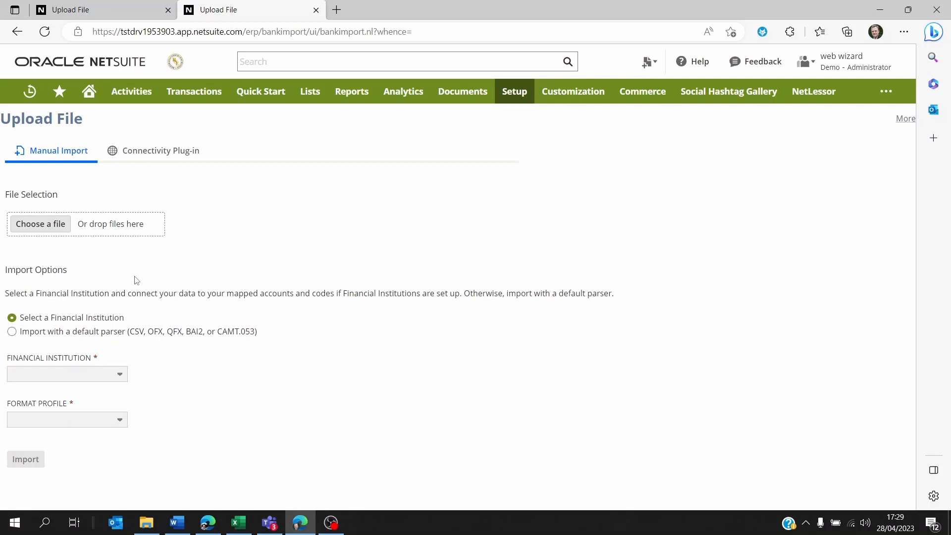
pyautogui.click(12, 331)
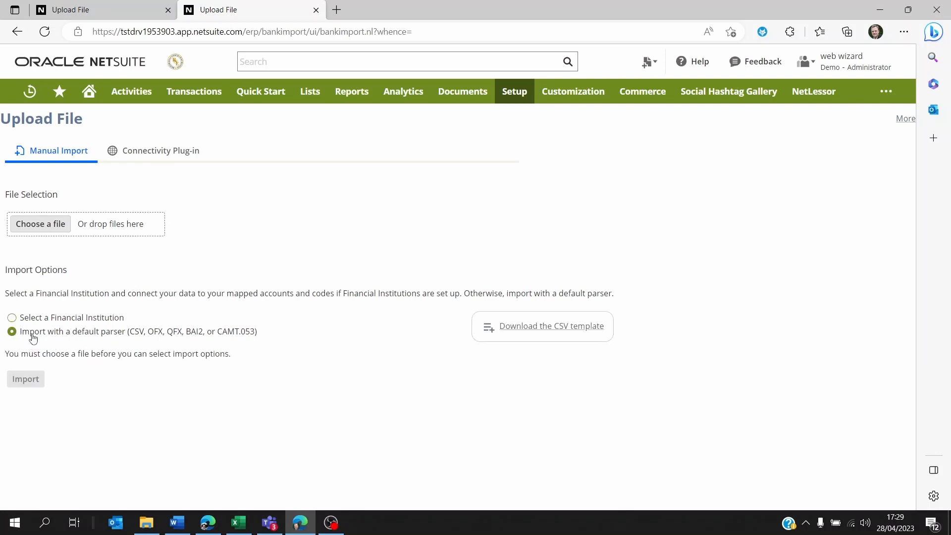
pyautogui.moveTo(142, 339)
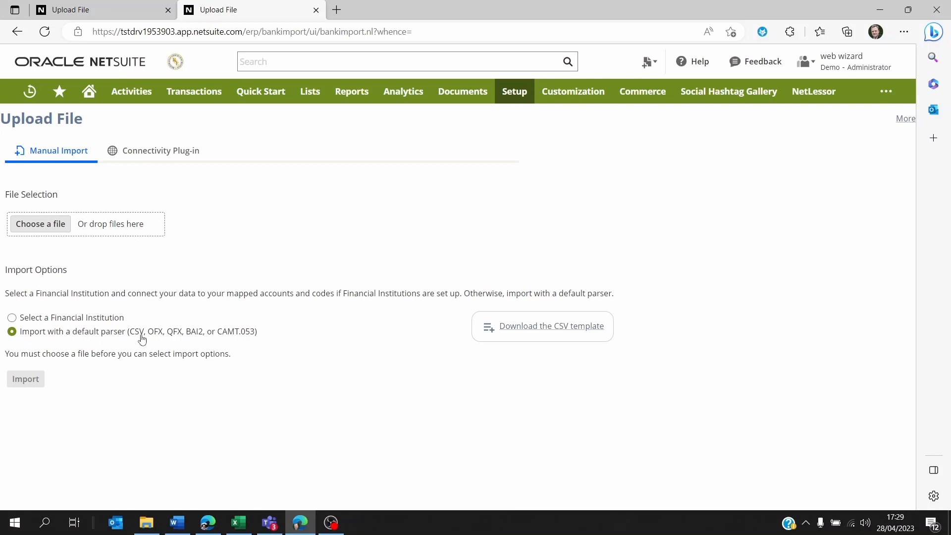
# - Attach 'BankStatementImportCSV_Template with data.csv' and set the import account to 512000 BANK
pyautogui.click(40, 223)
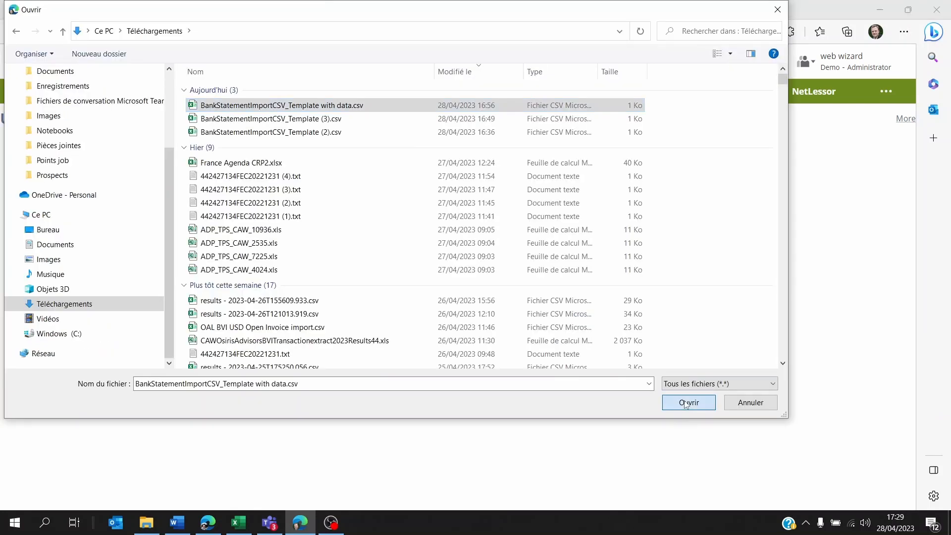
pyautogui.click(688, 402)
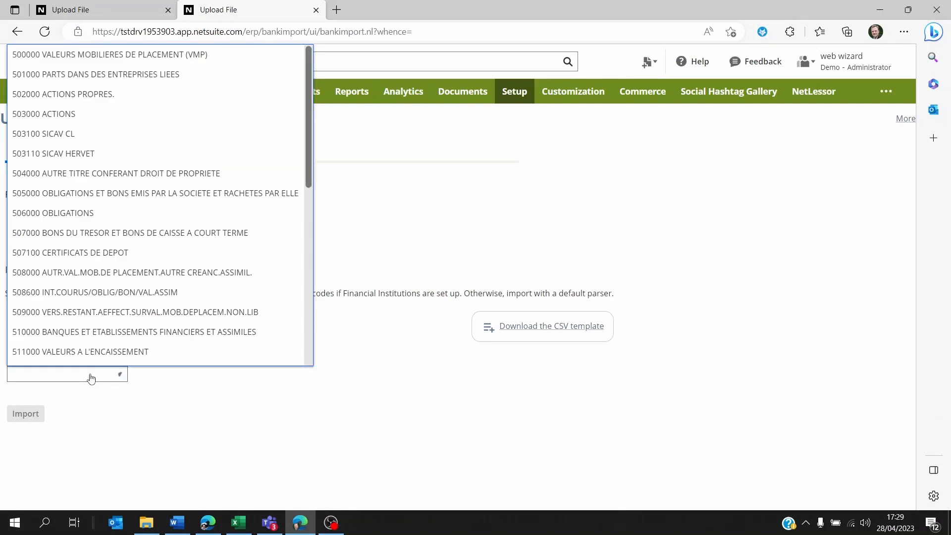
pyautogui.moveTo(128, 231)
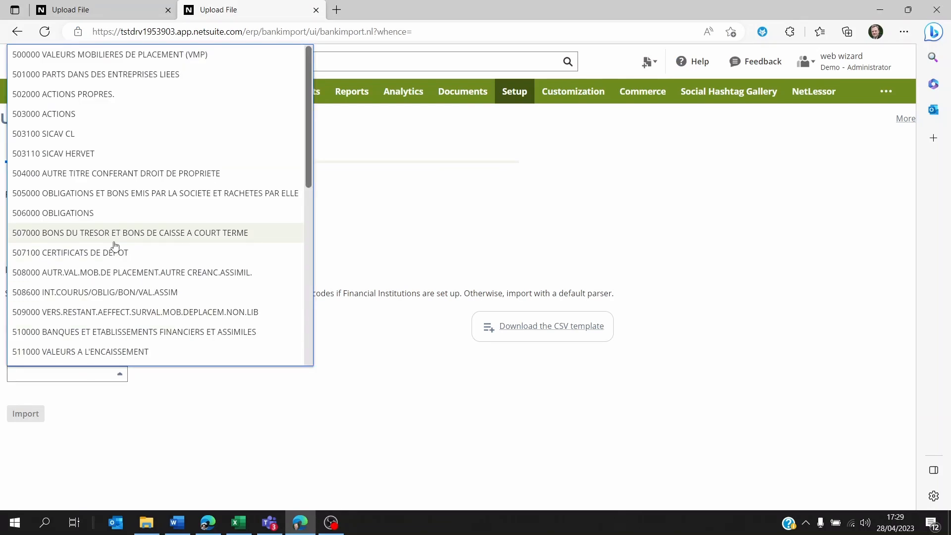
pyautogui.moveTo(121, 237)
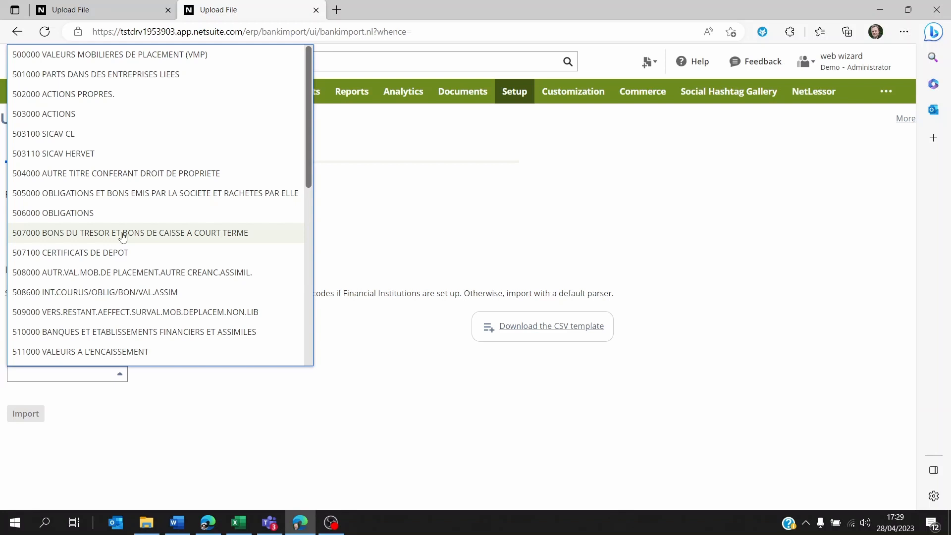
pyautogui.scroll(-3)
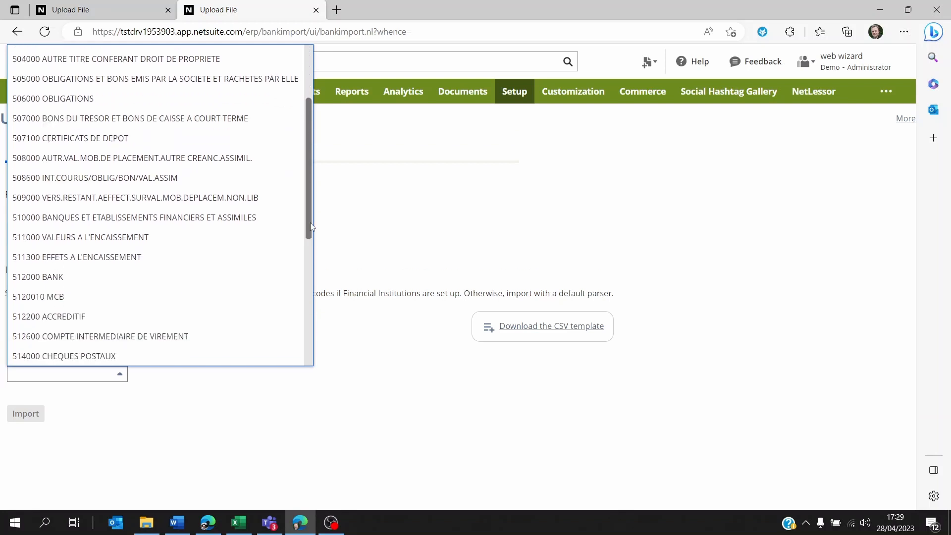
pyautogui.click(38, 277)
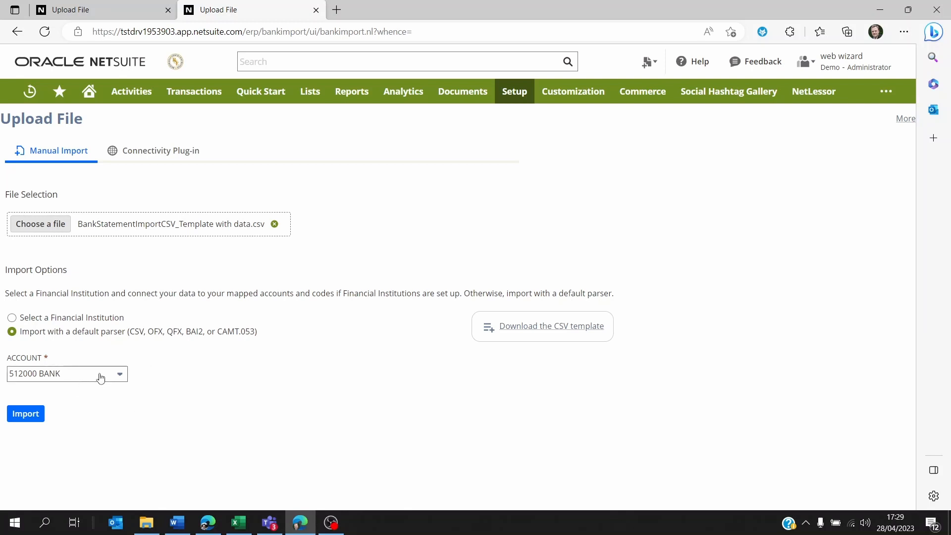
pyautogui.moveTo(194, 270)
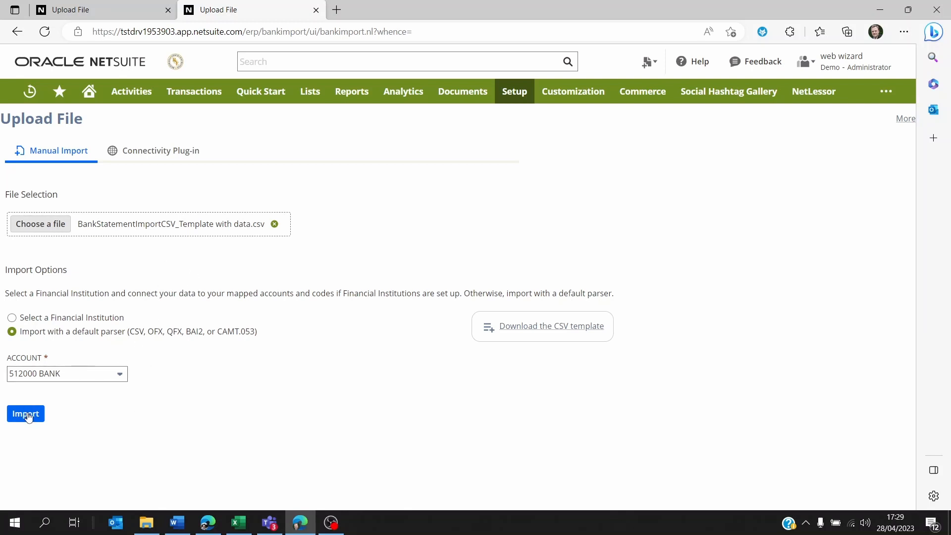
# - Start the statement import, then go to Banking Import History via Transactions > Bank
pyautogui.click(25, 413)
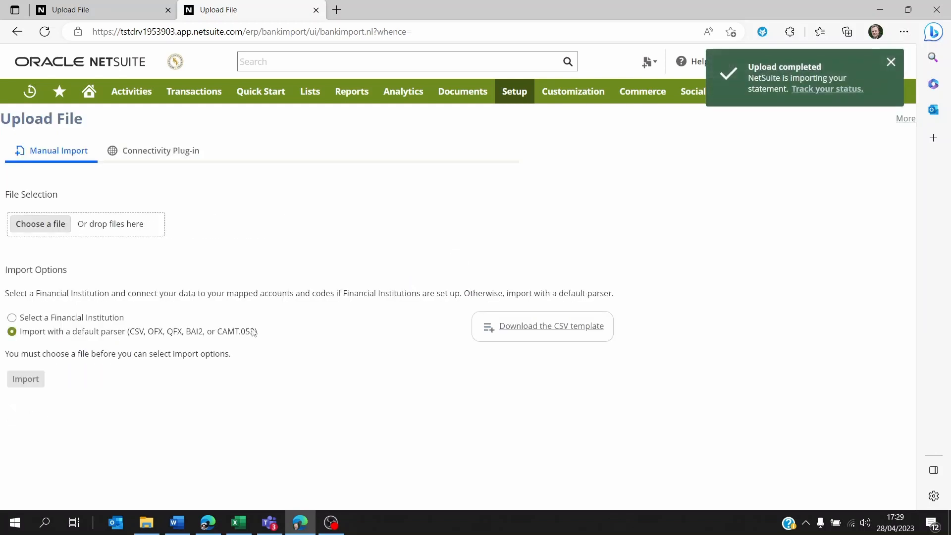
pyautogui.moveTo(827, 89)
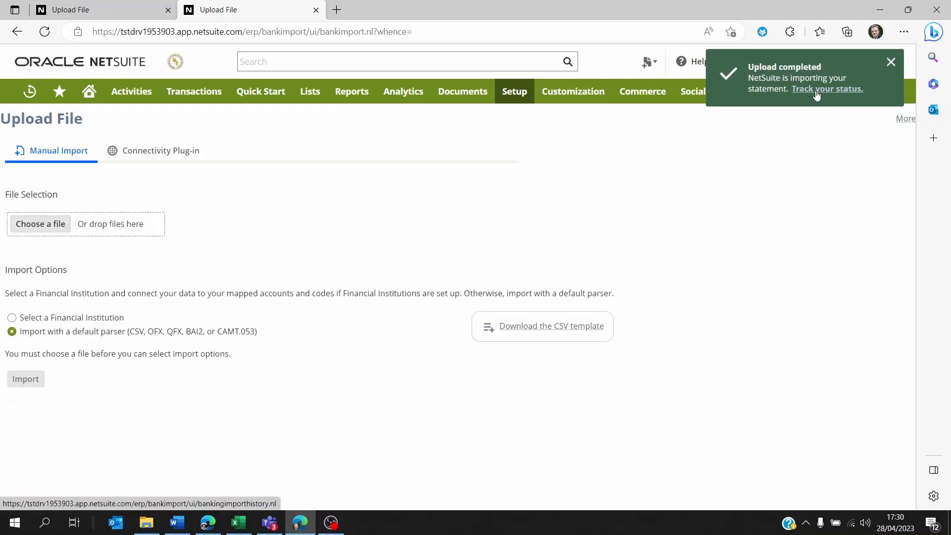
pyautogui.moveTo(520, 162)
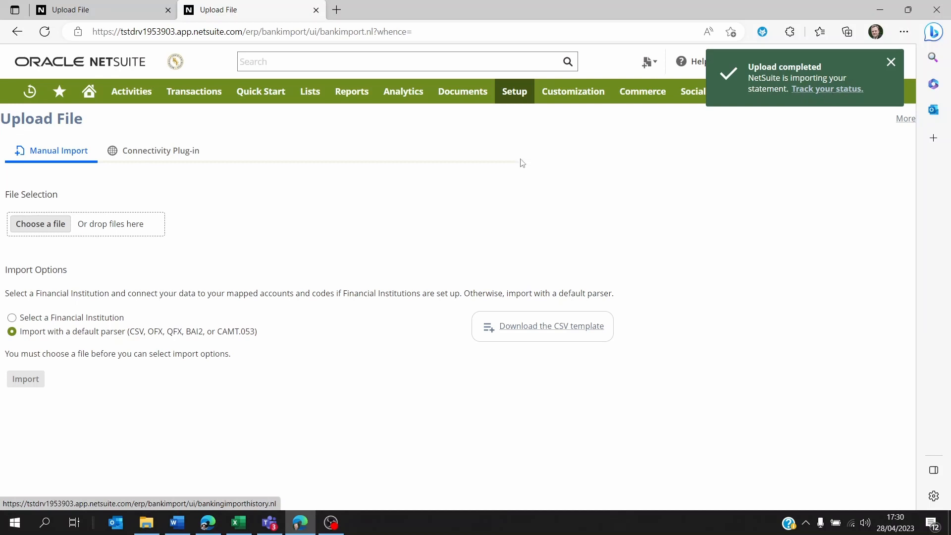
pyautogui.click(193, 91)
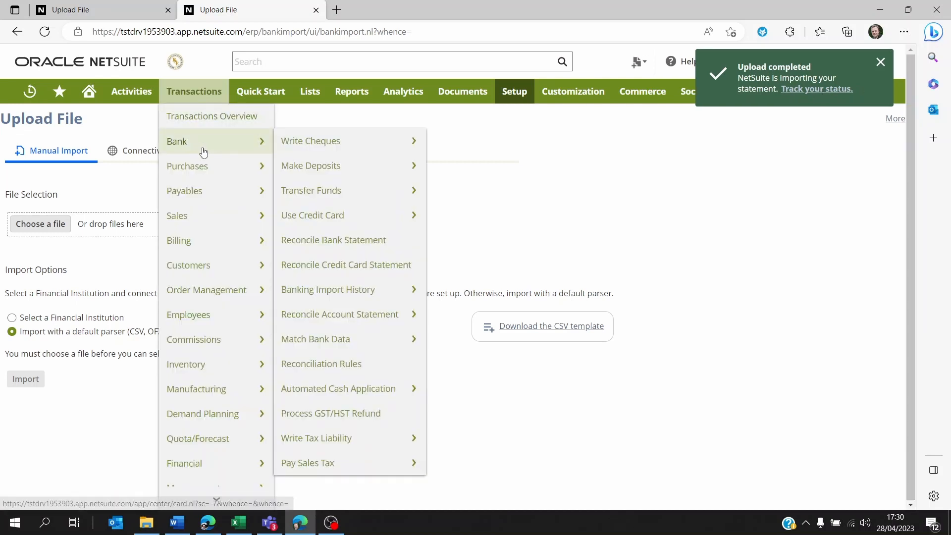
pyautogui.moveTo(321, 363)
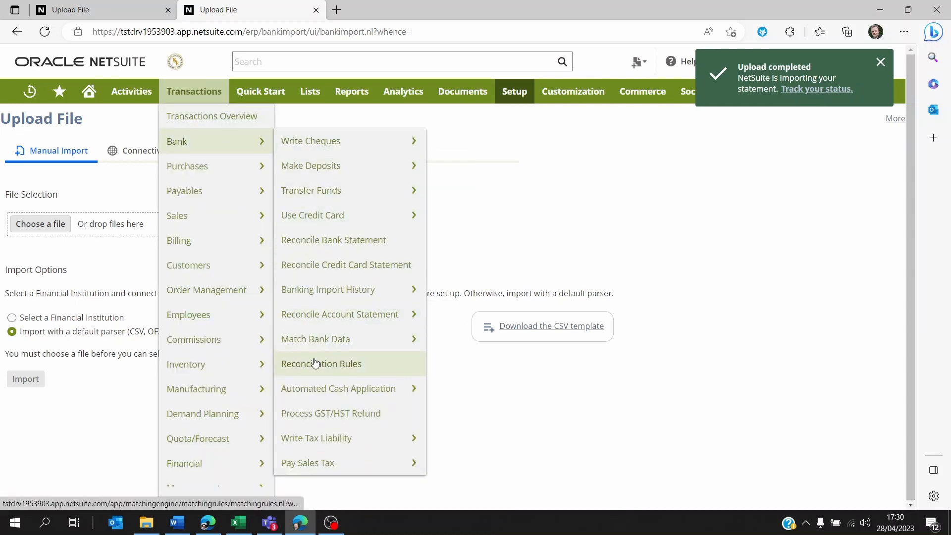
pyautogui.moveTo(339, 314)
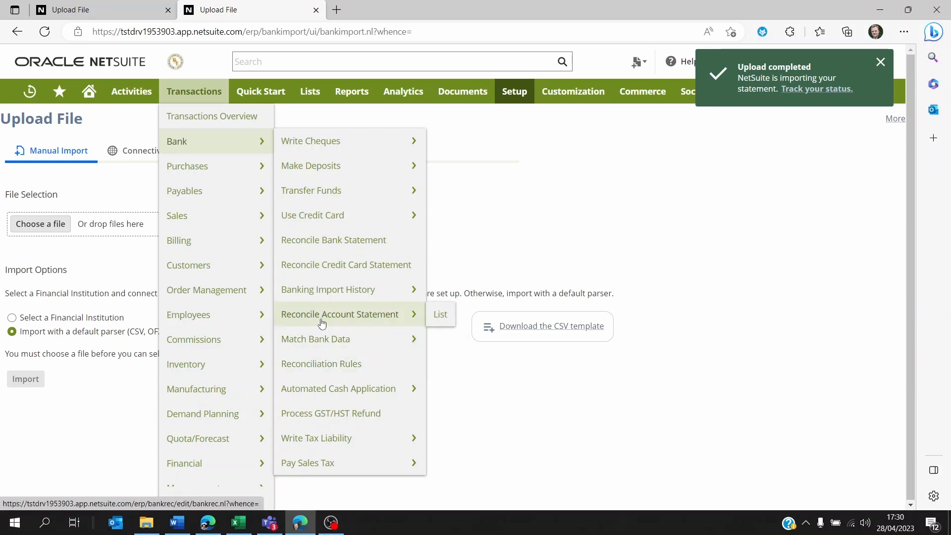
pyautogui.moveTo(328, 289)
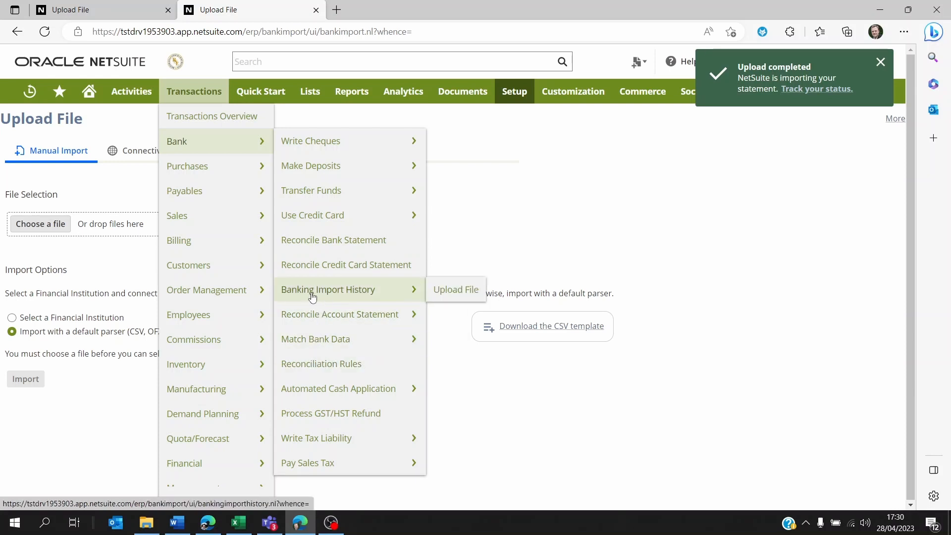
pyautogui.click(456, 289)
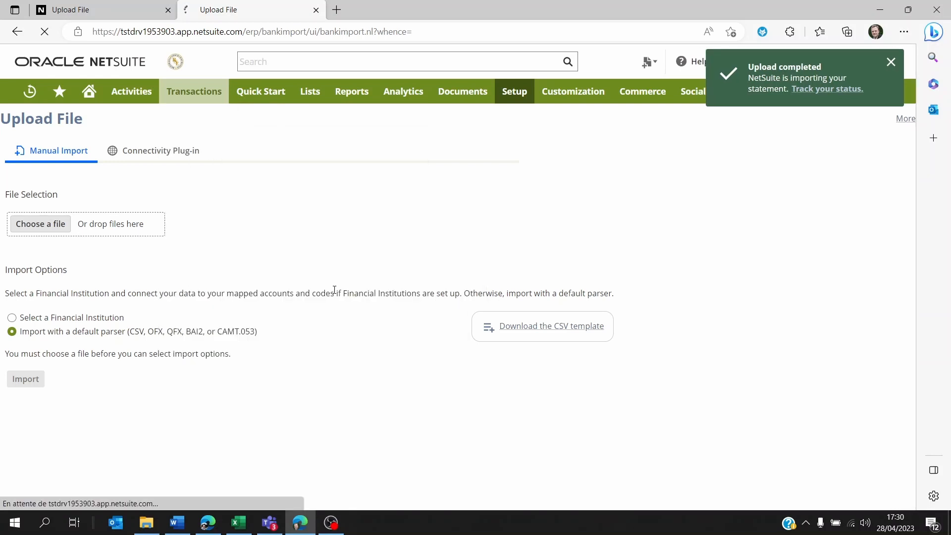
# - Expand failed import 8 to read its failure reason, collapse it, and head back to Transactions > Bank
pyautogui.click(826, 89)
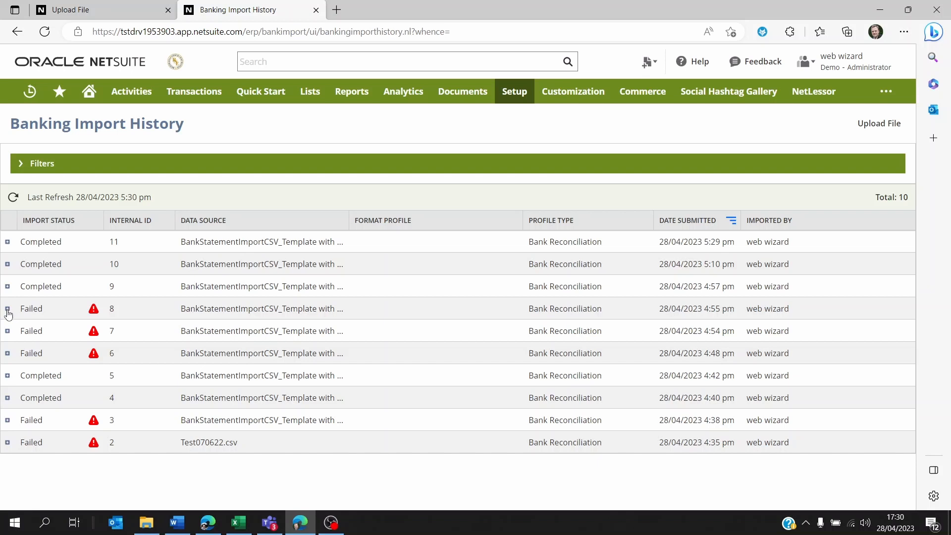
pyautogui.click(7, 308)
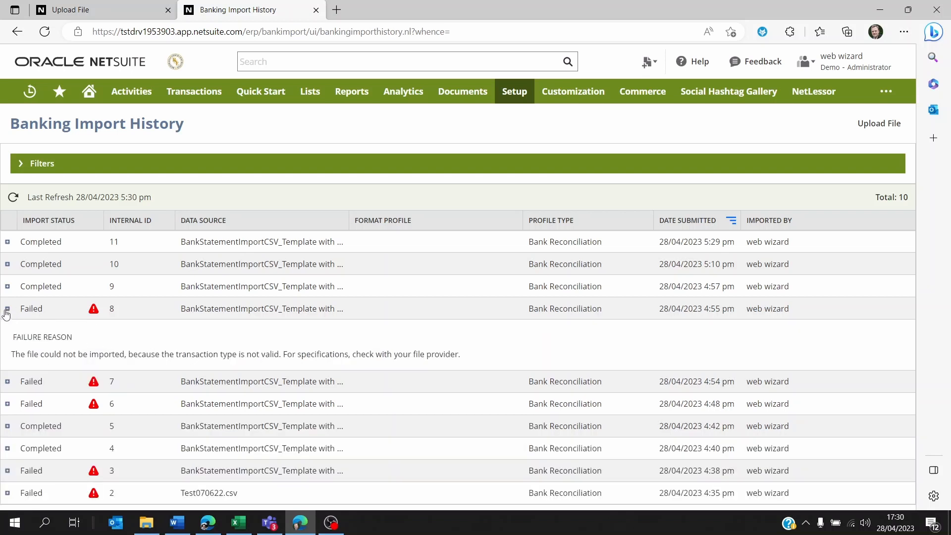
pyautogui.click(7, 308)
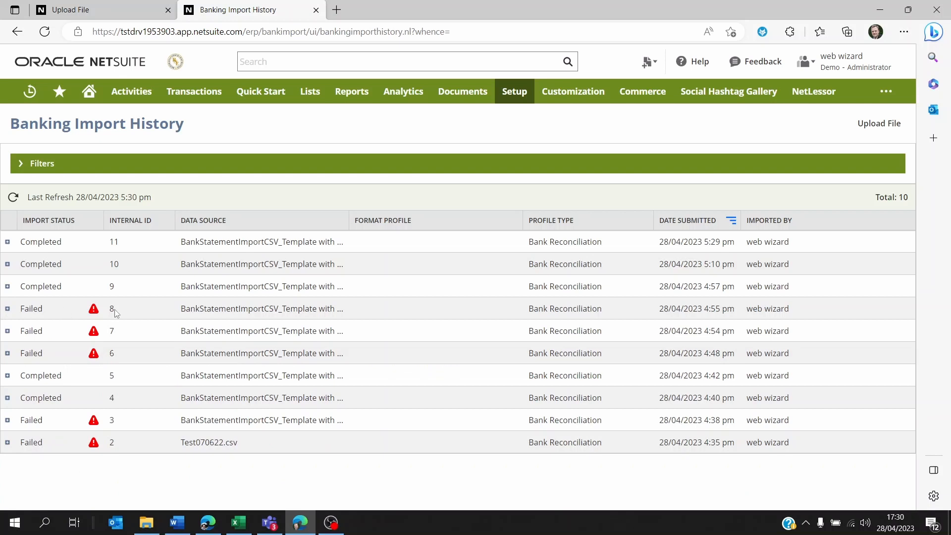
pyautogui.moveTo(195, 342)
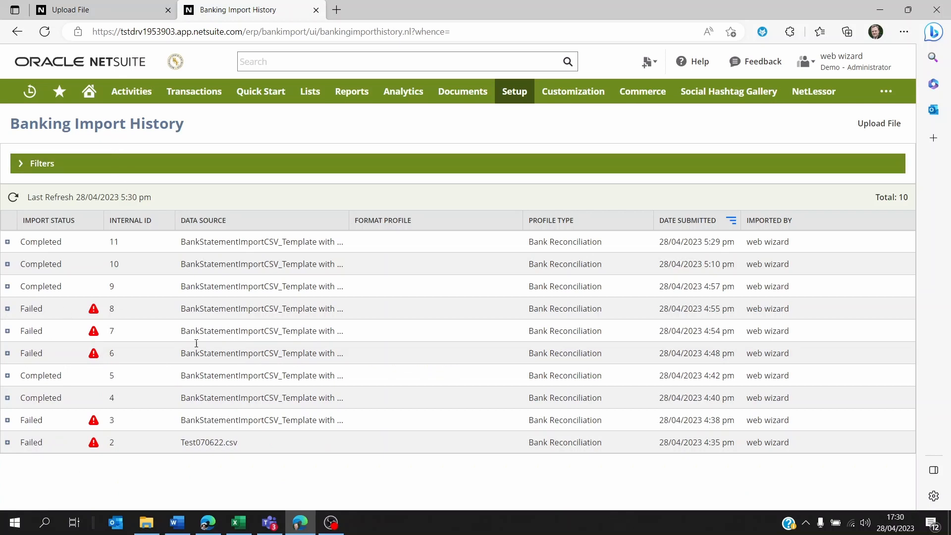
pyautogui.moveTo(196, 283)
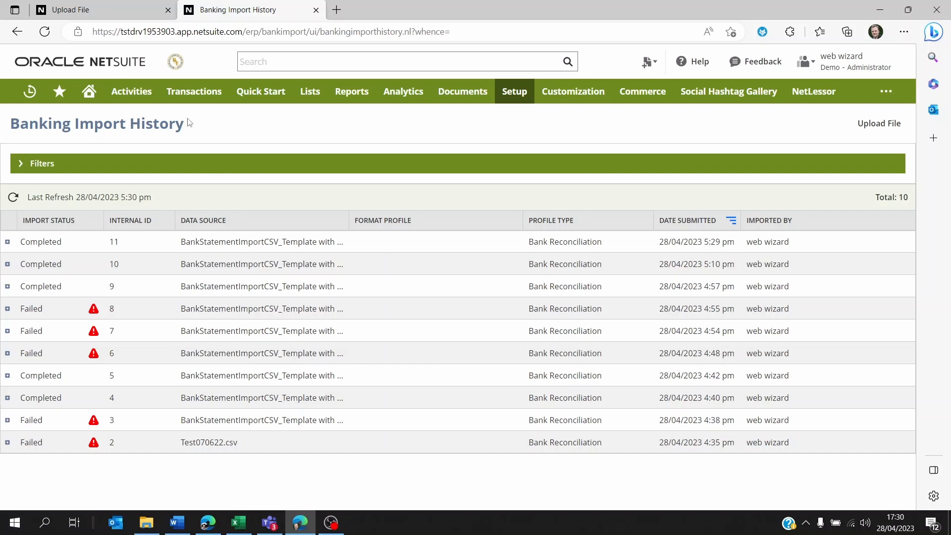
pyautogui.click(194, 91)
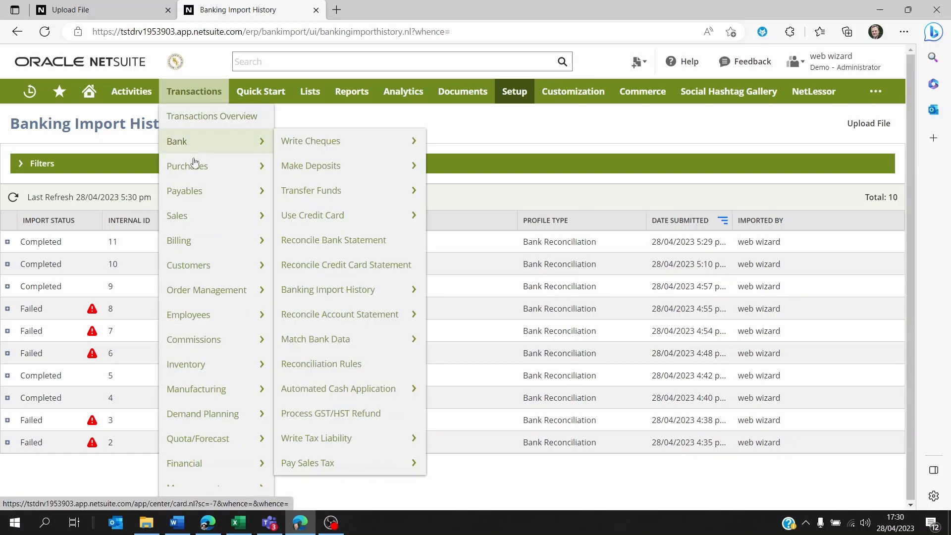
pyautogui.moveTo(333, 240)
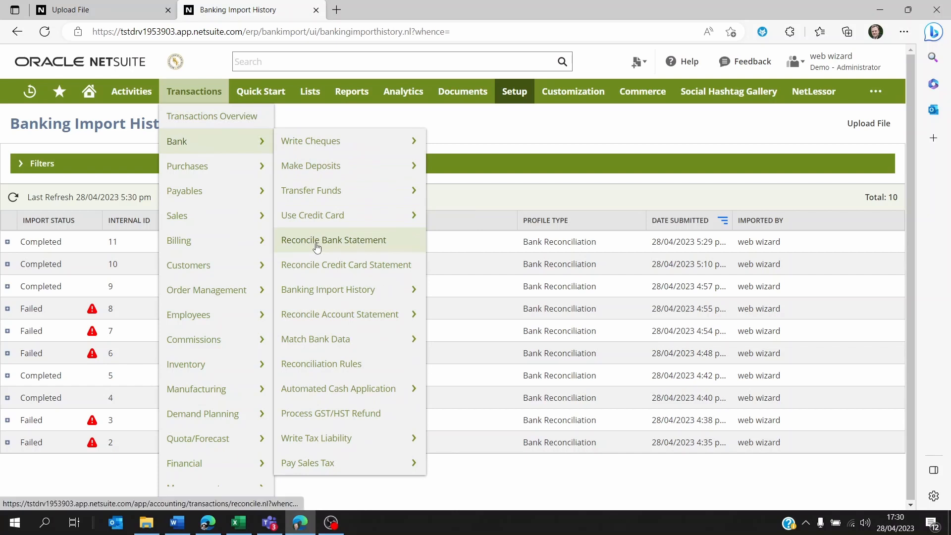
pyautogui.moveTo(328, 289)
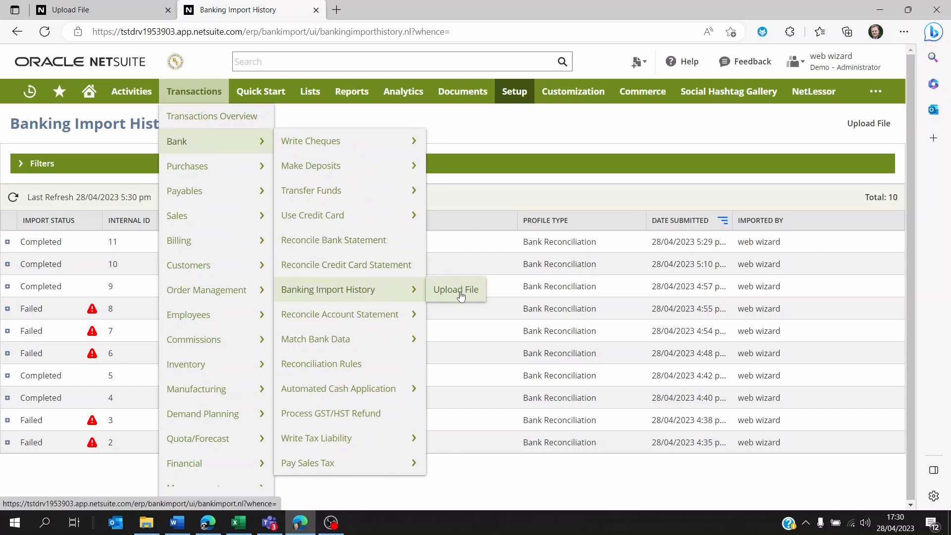
# - Return to the Upload File page and select 'Import with a default parser' again
pyautogui.click(456, 289)
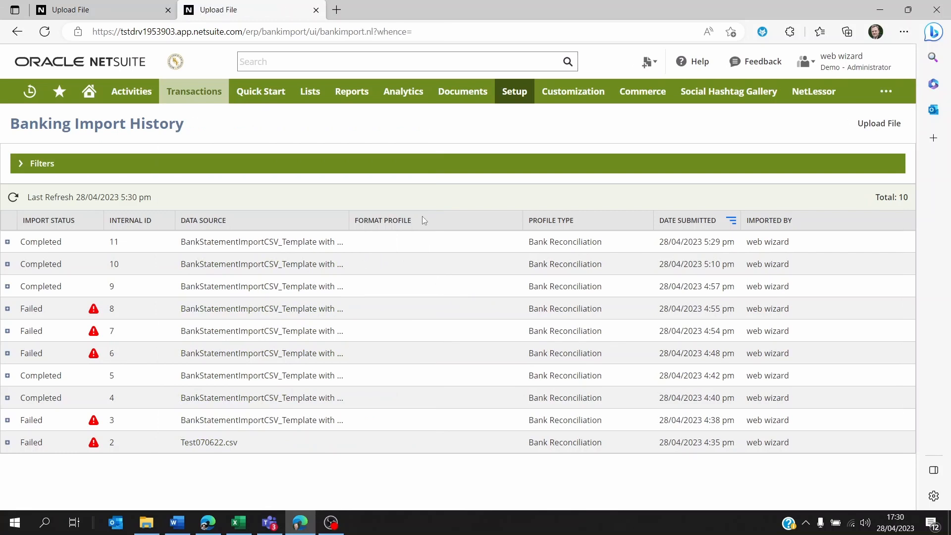
pyautogui.click(879, 123)
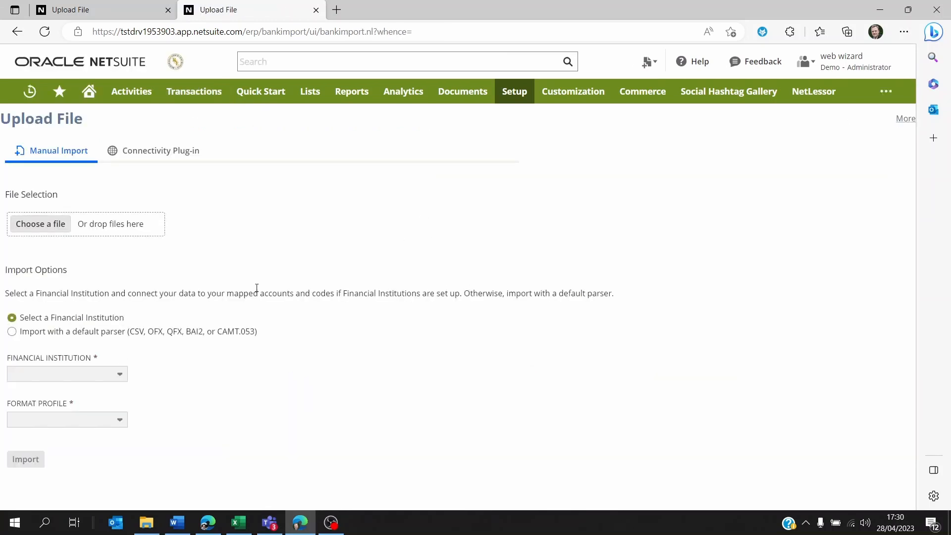
pyautogui.moveTo(198, 311)
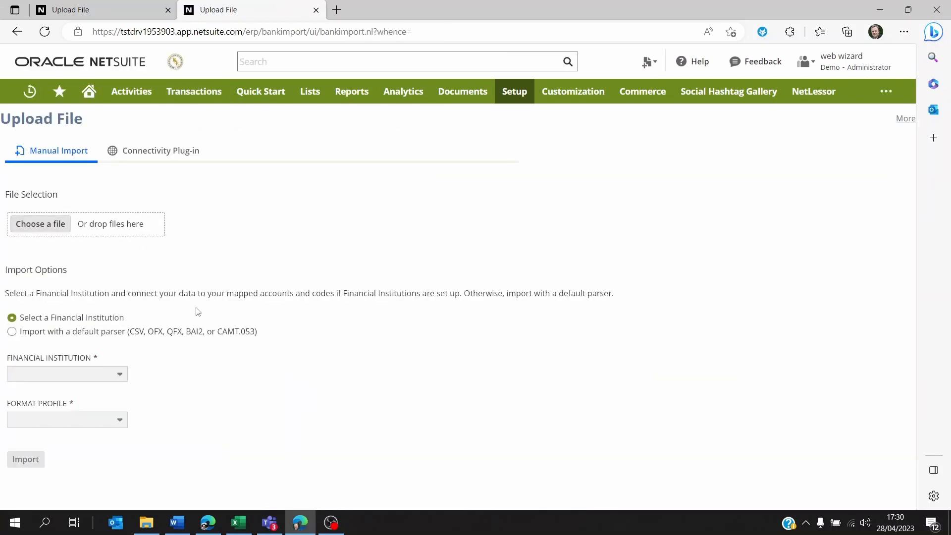
pyautogui.click(11, 331)
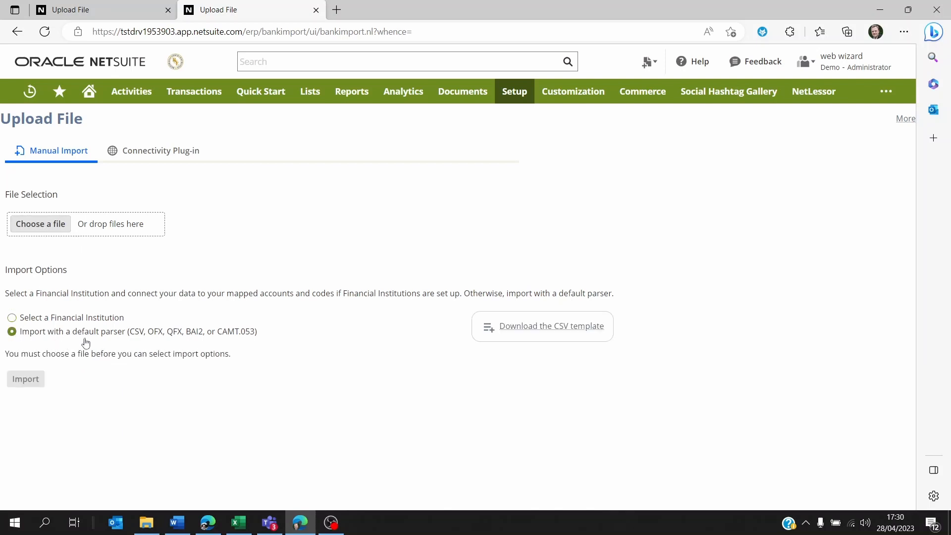
pyautogui.moveTo(513, 332)
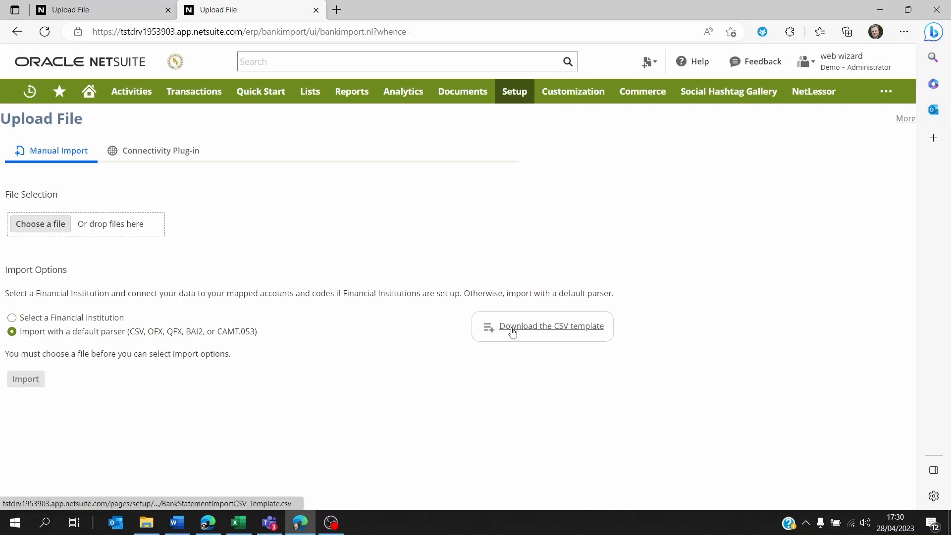
pyautogui.moveTo(557, 331)
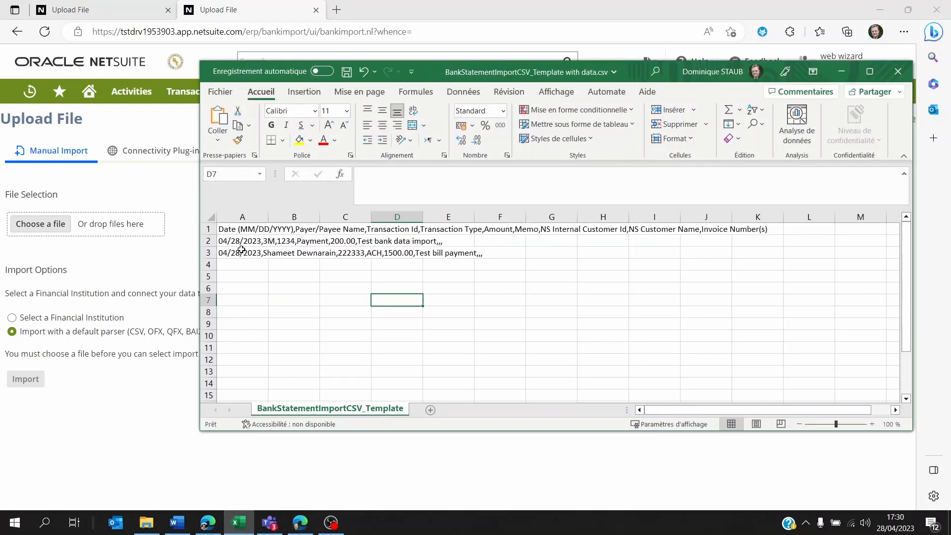
# - Maximize the CSV template in Excel and review the header row in cells A1 and B1
pyautogui.click(242, 229)
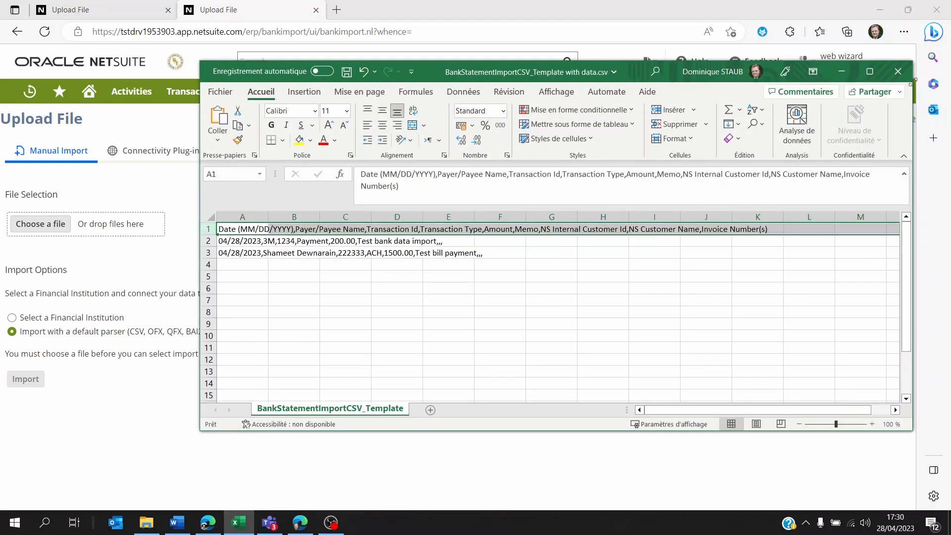
pyautogui.click(870, 71)
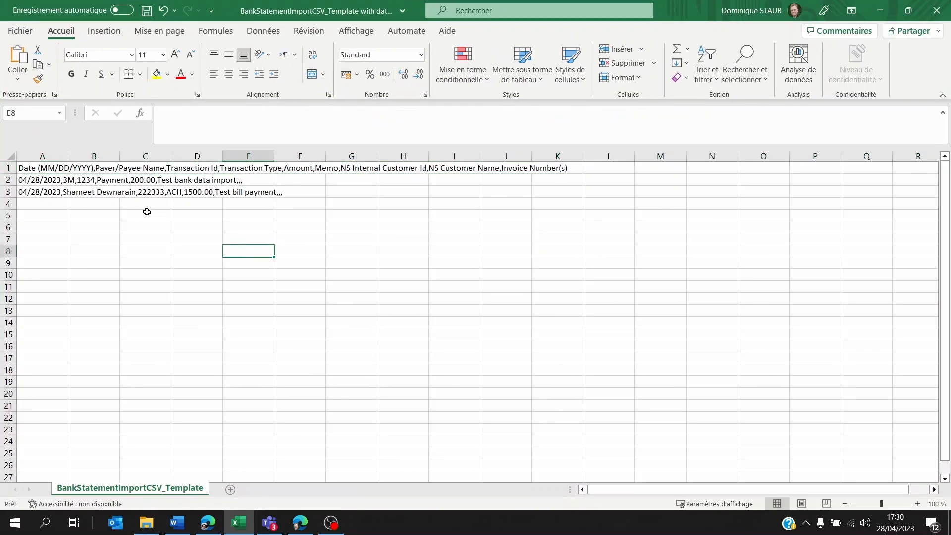
pyautogui.click(93, 168)
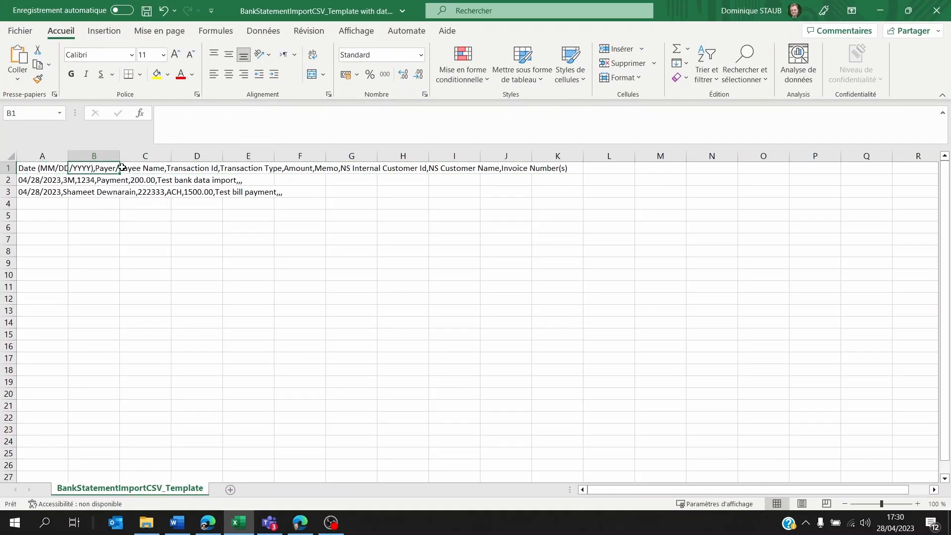
pyautogui.click(93, 227)
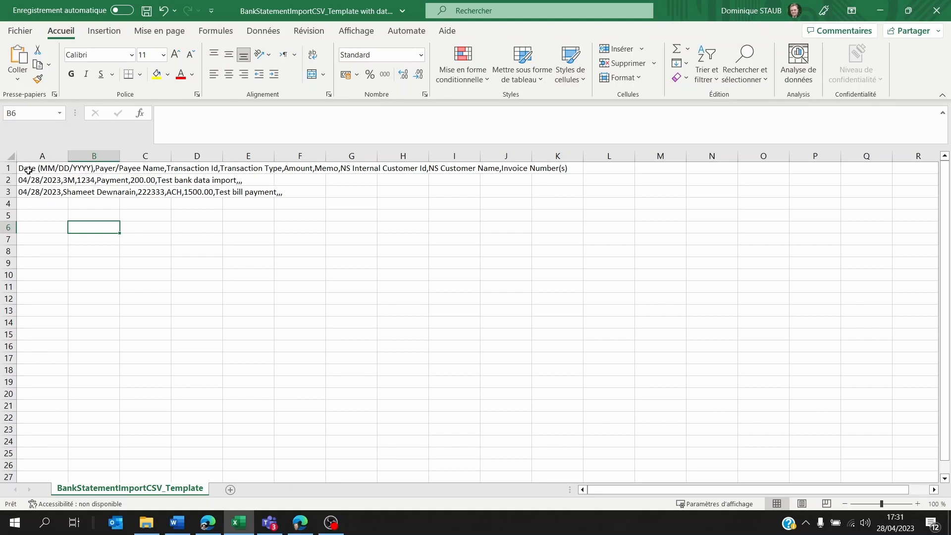
pyautogui.click(41, 169)
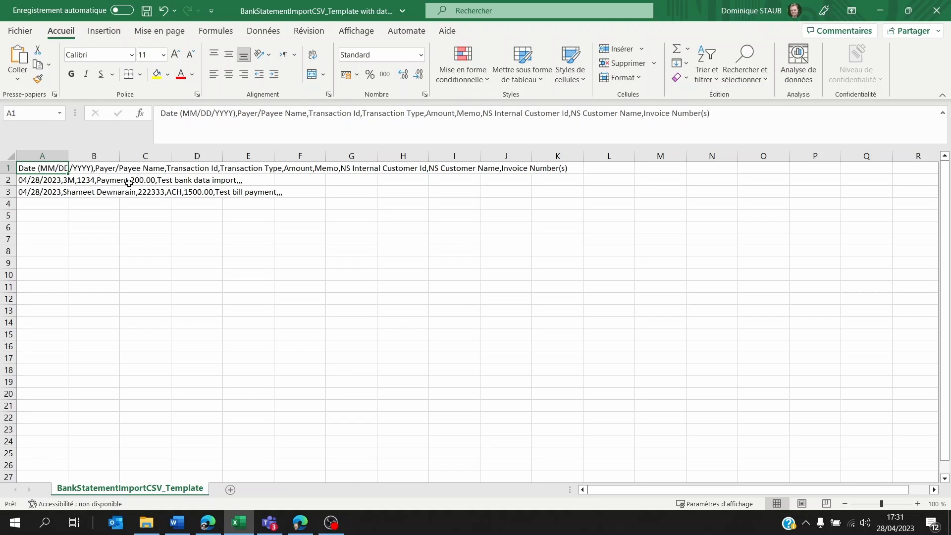
pyautogui.moveTo(190, 168)
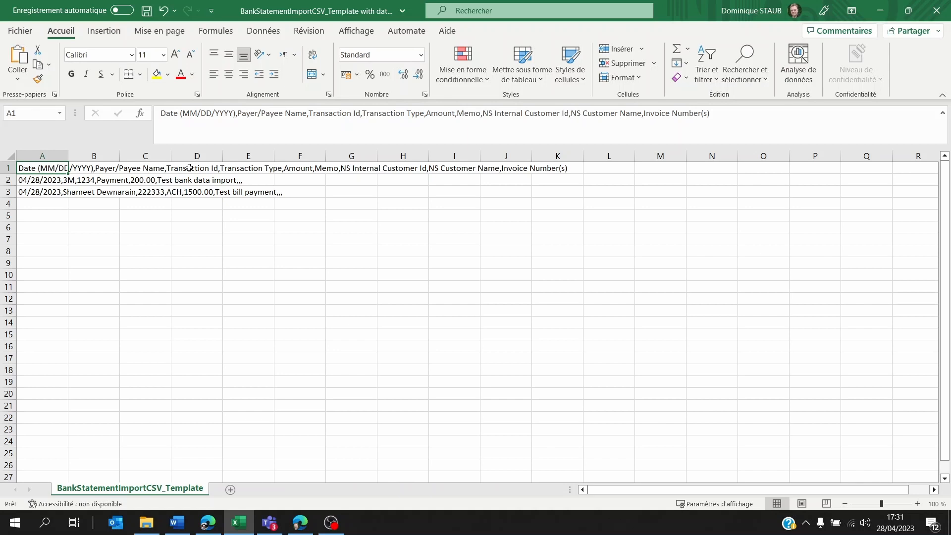
pyautogui.moveTo(252, 170)
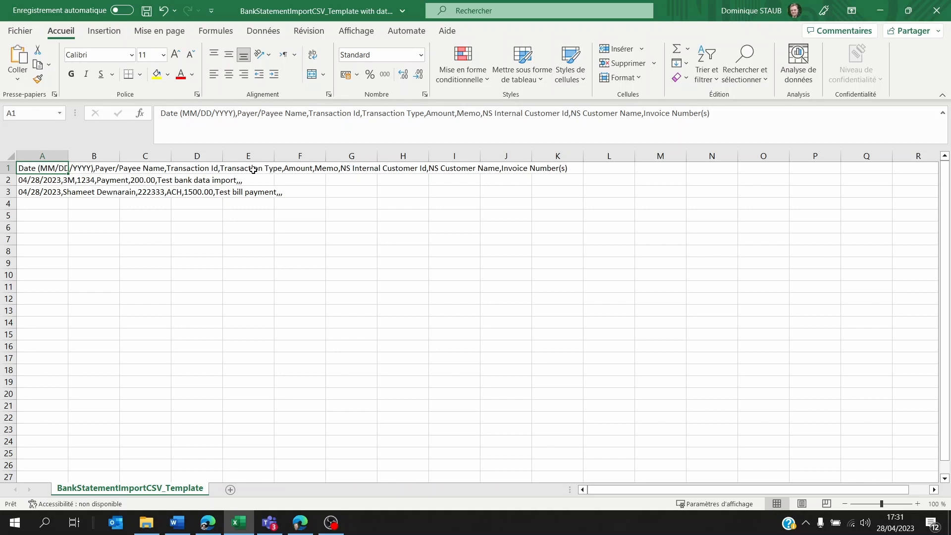
pyautogui.moveTo(107, 181)
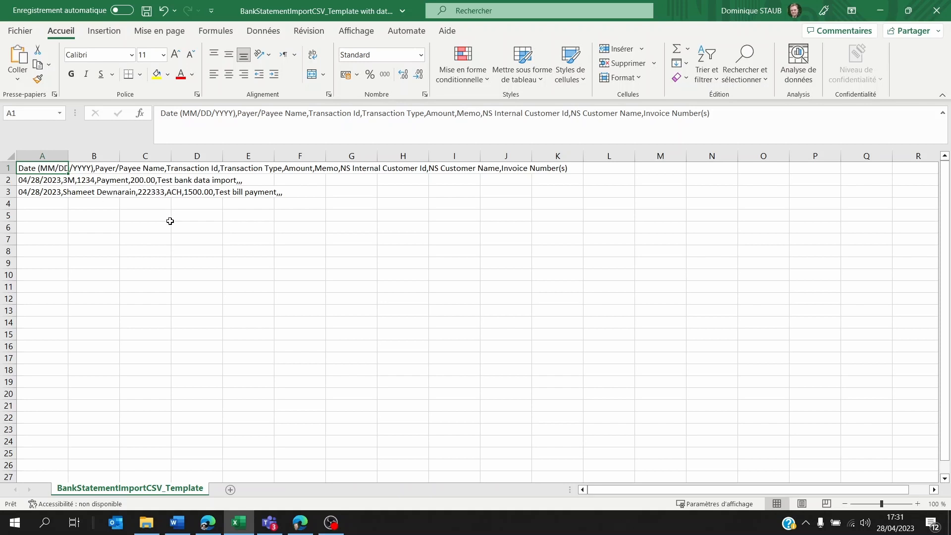
# - Switch to the Word 'Bank import transaction references' document and review entries such as ACH
pyautogui.click(176, 522)
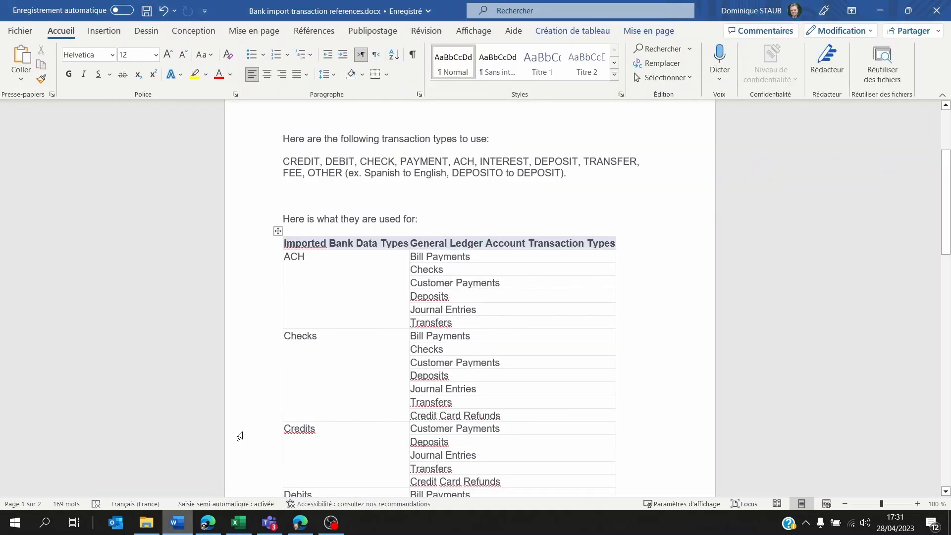
pyautogui.click(309, 162)
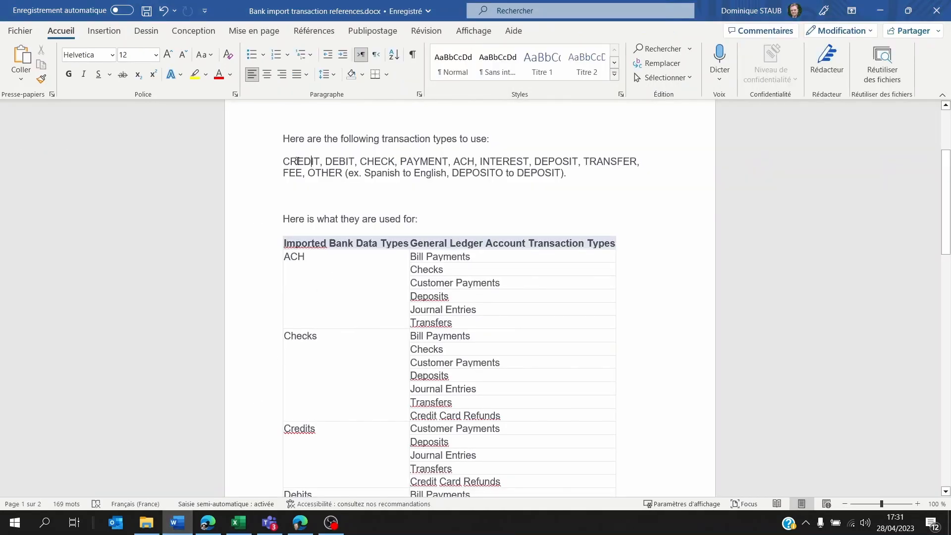
pyautogui.scroll(3)
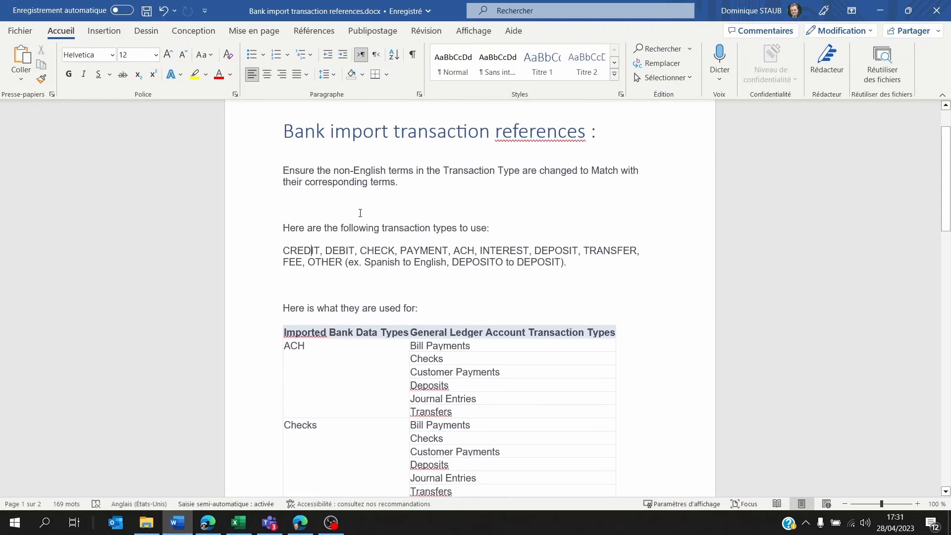
pyautogui.scroll(-3)
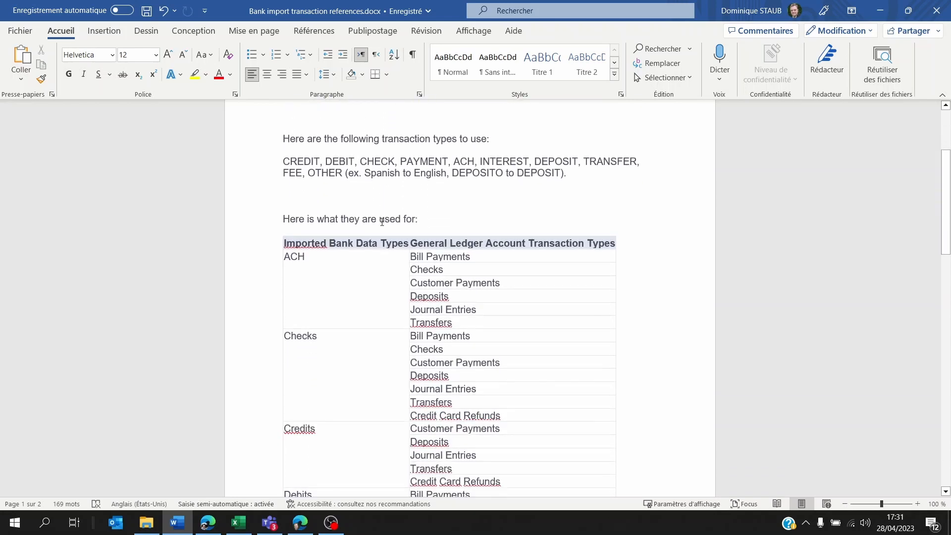
pyautogui.scroll(-3)
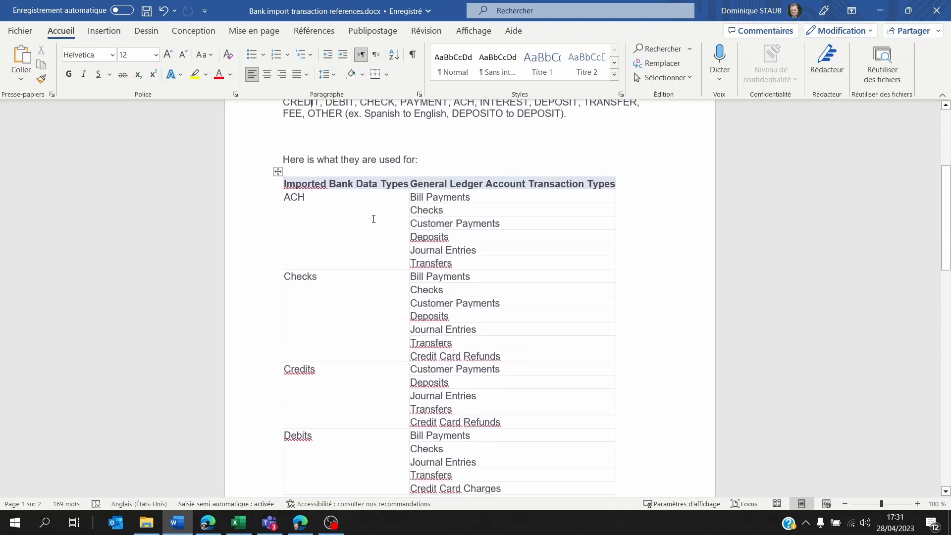
pyautogui.click(298, 197)
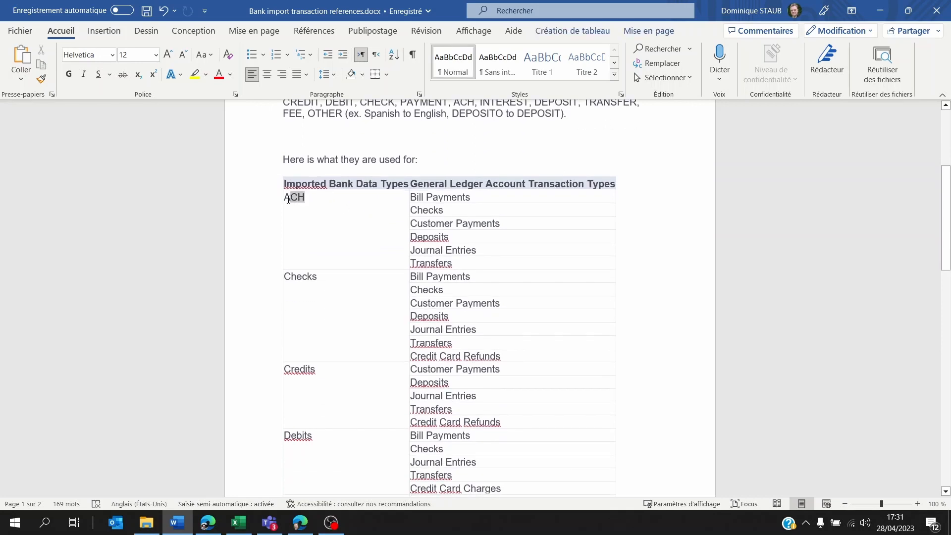
pyautogui.click(294, 197)
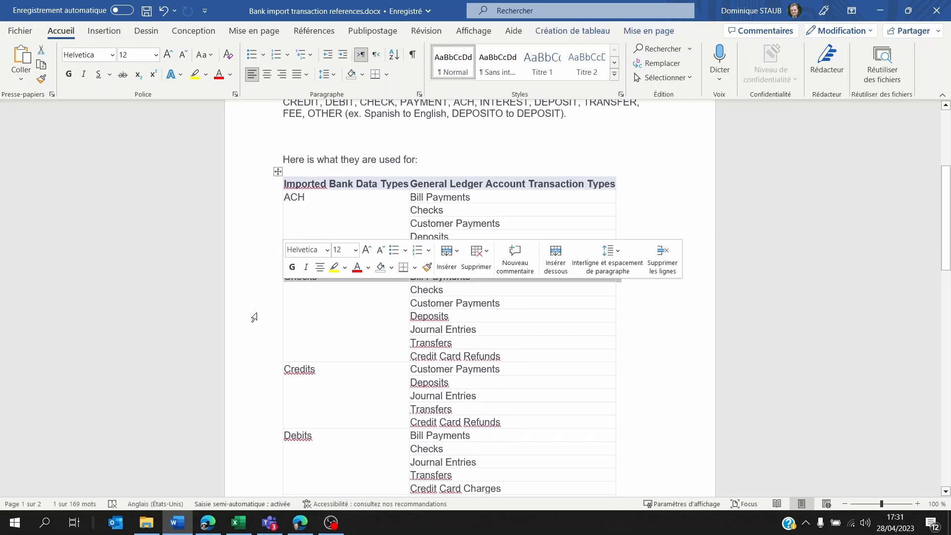
pyautogui.click(414, 209)
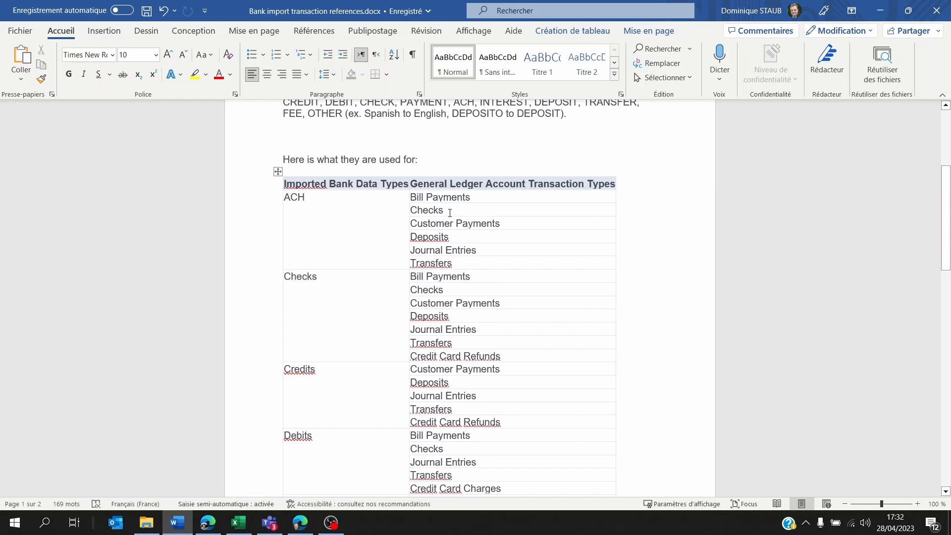
# - Scroll through the rest of the bank-data-to-ledger transaction type table, then back toward the top
pyautogui.scroll(-3)
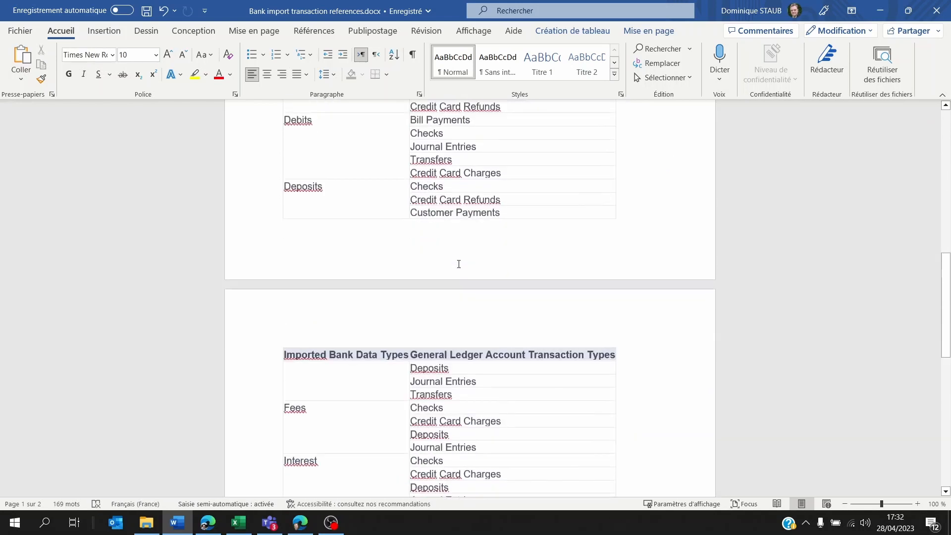
pyautogui.scroll(-3)
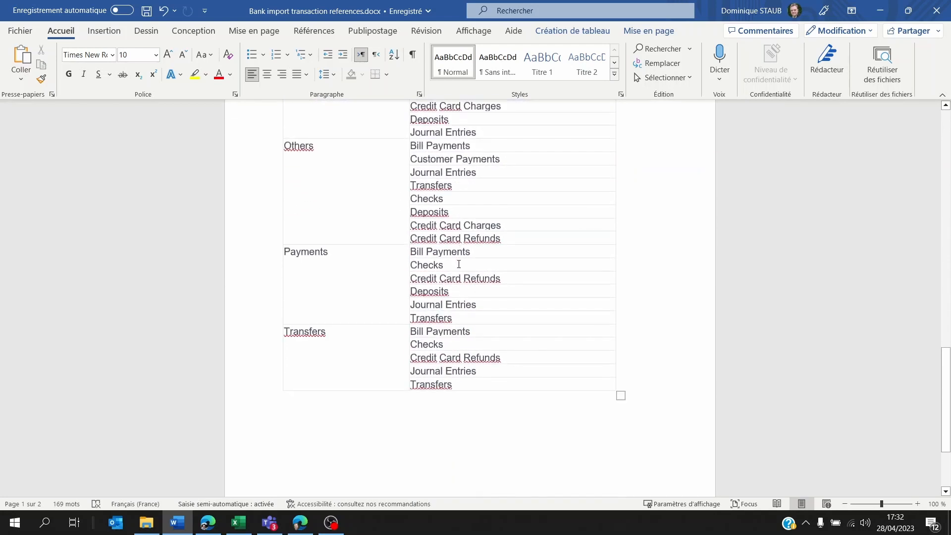
pyautogui.scroll(-3)
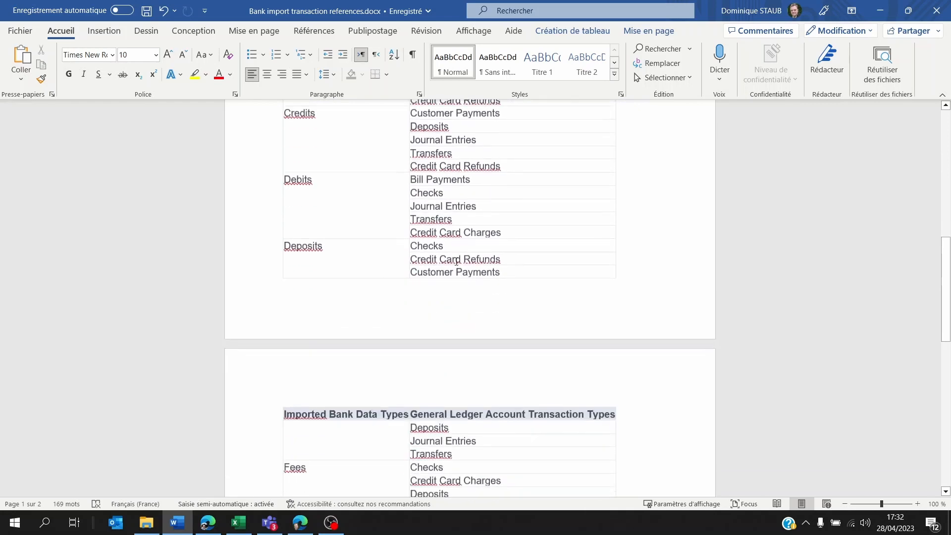
pyautogui.scroll(-3)
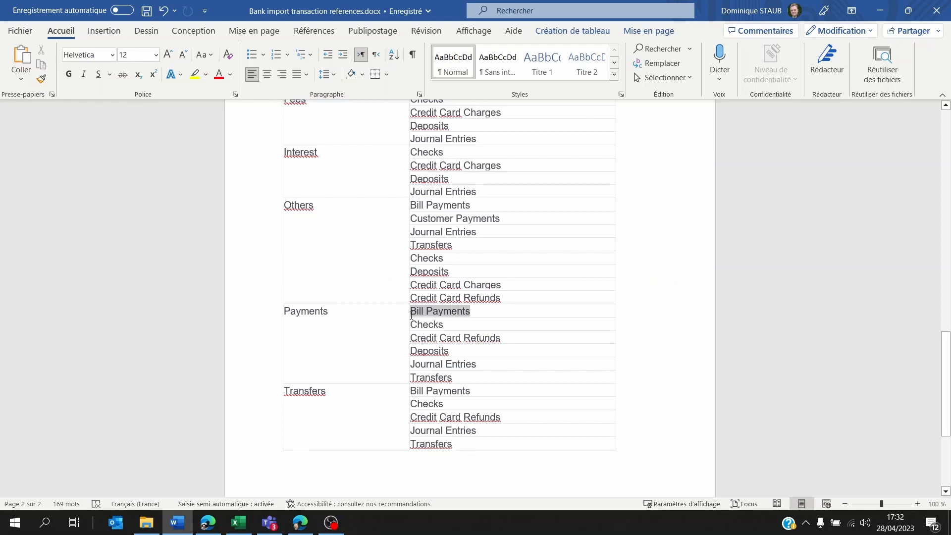
pyautogui.click(447, 311)
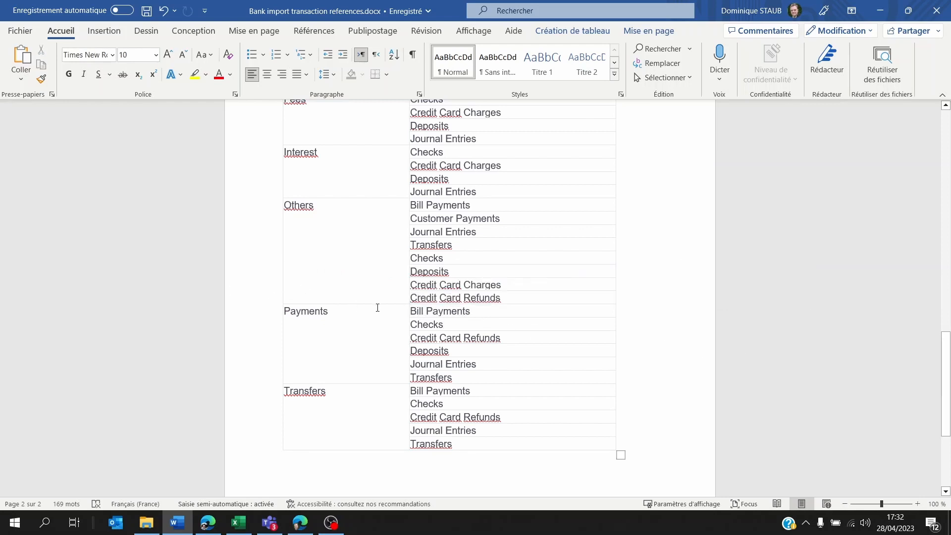
pyautogui.scroll(3)
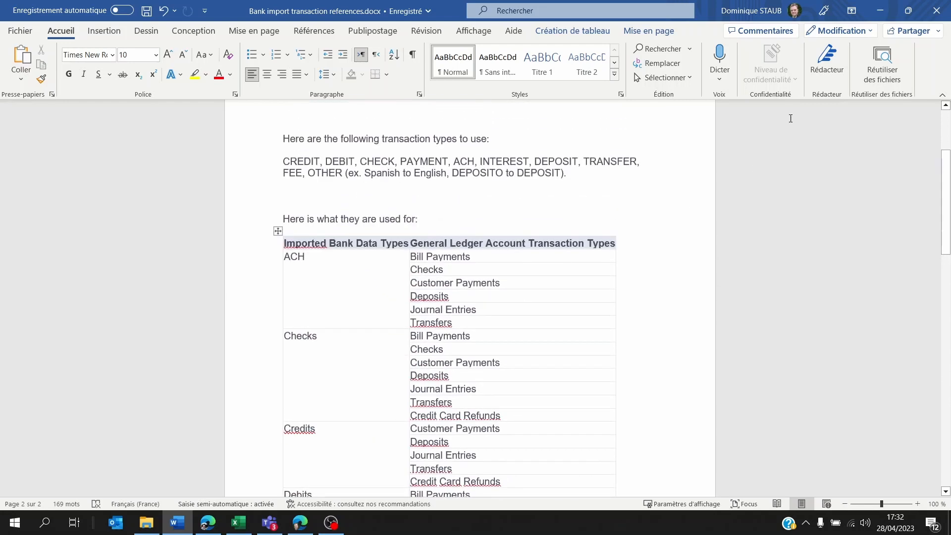
# - Switch to Excel and review the header columns of the BankStatementImportCSV template
pyautogui.click(238, 522)
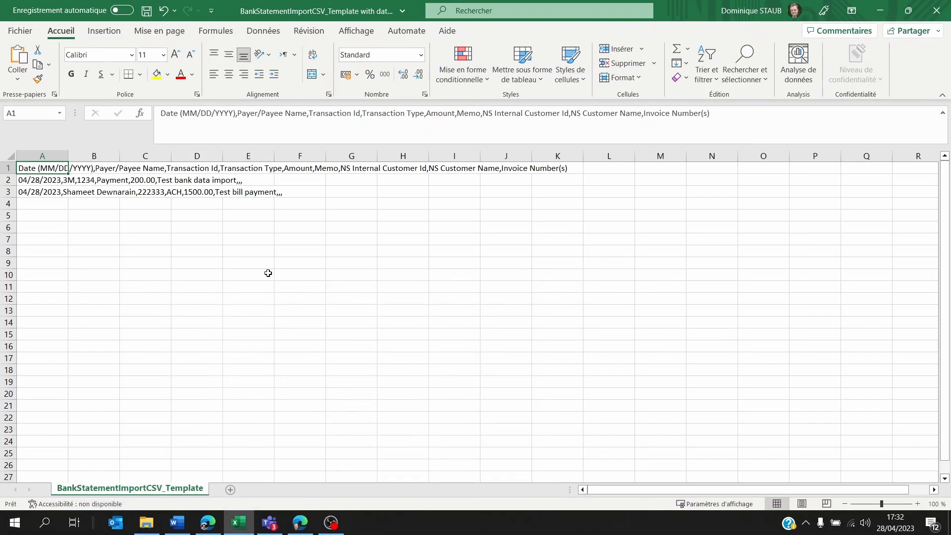
pyautogui.click(248, 275)
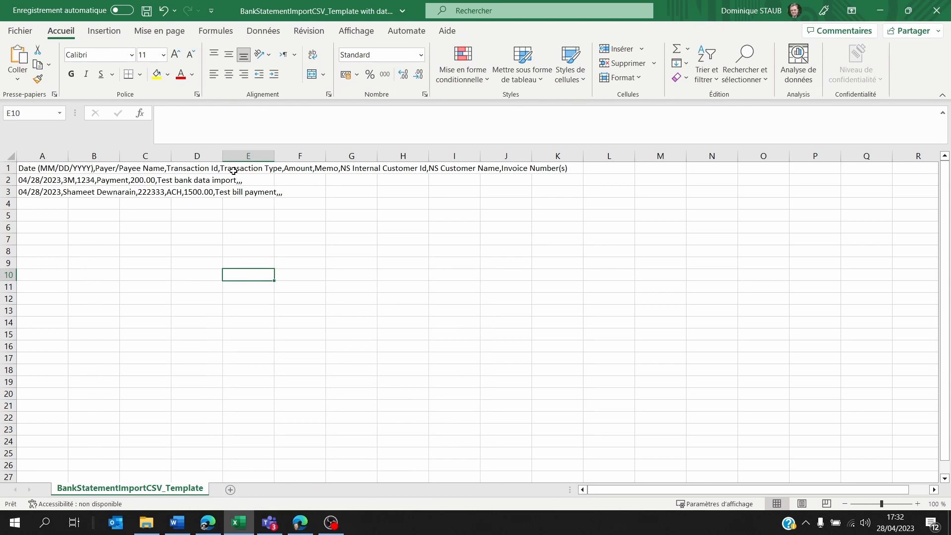
pyautogui.click(299, 169)
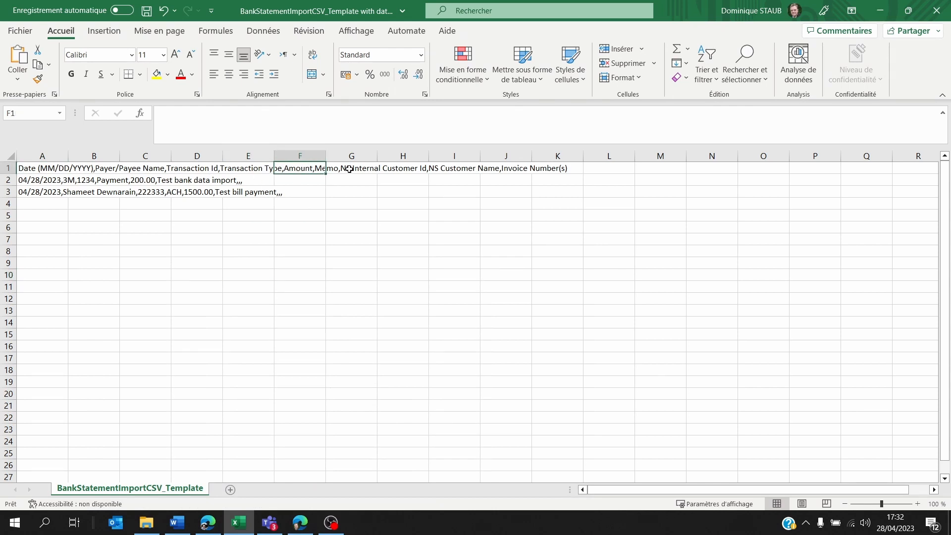
pyautogui.click(351, 168)
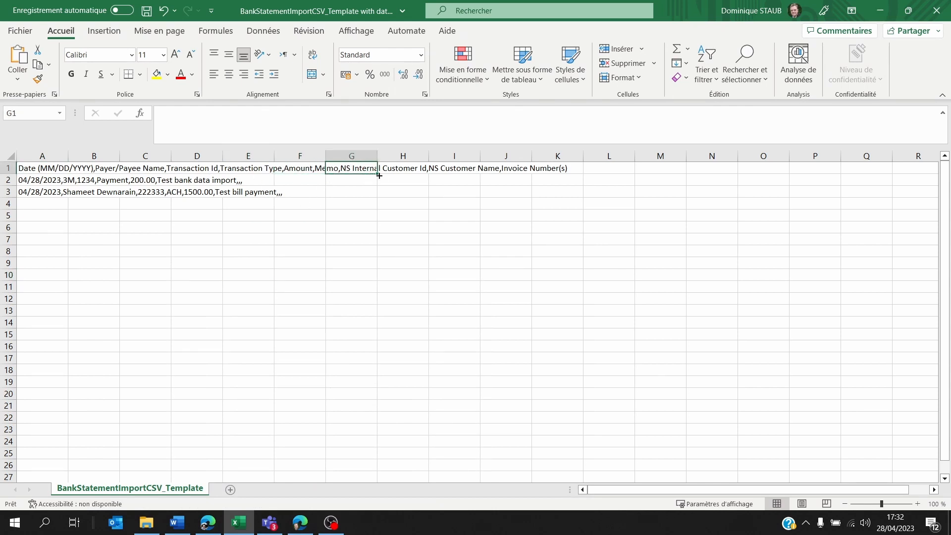
pyautogui.click(42, 168)
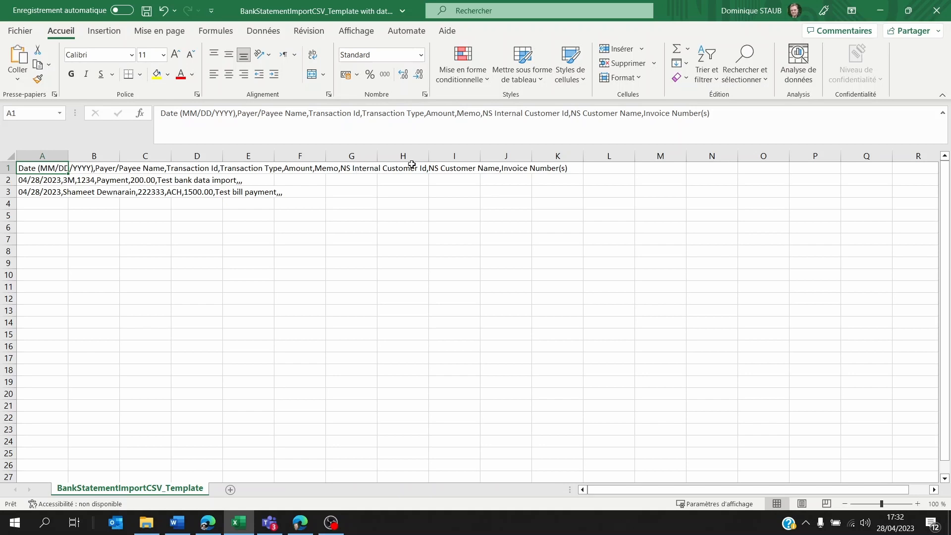
pyautogui.moveTo(454, 168)
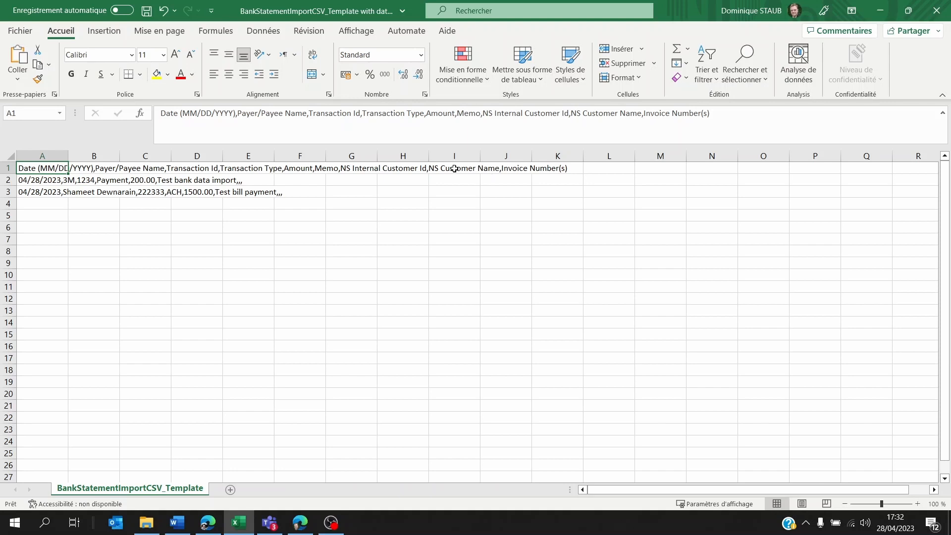
pyautogui.moveTo(269, 193)
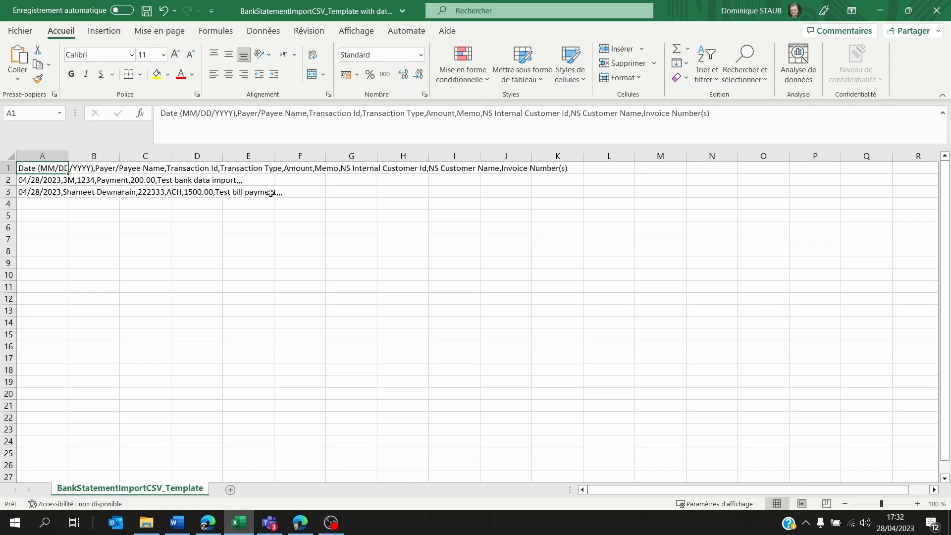
pyautogui.moveTo(277, 209)
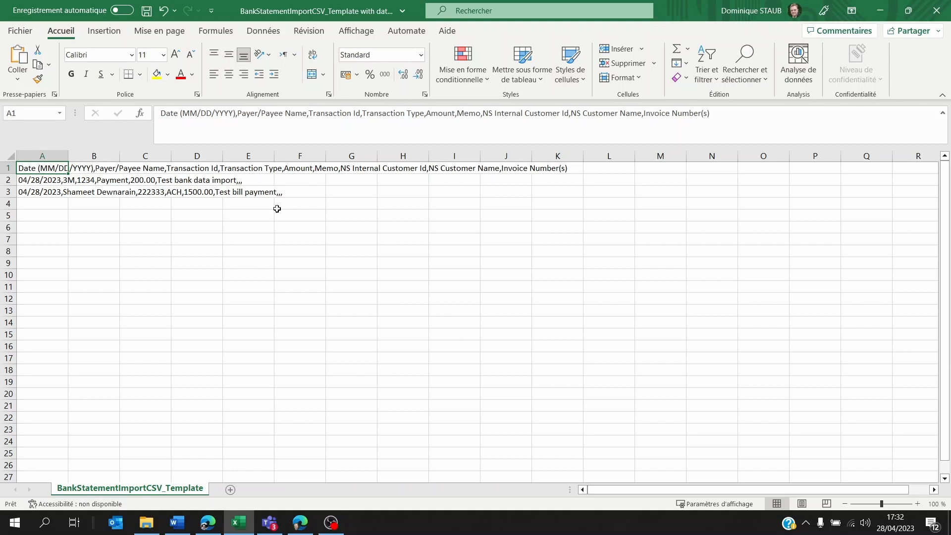
pyautogui.moveTo(355, 172)
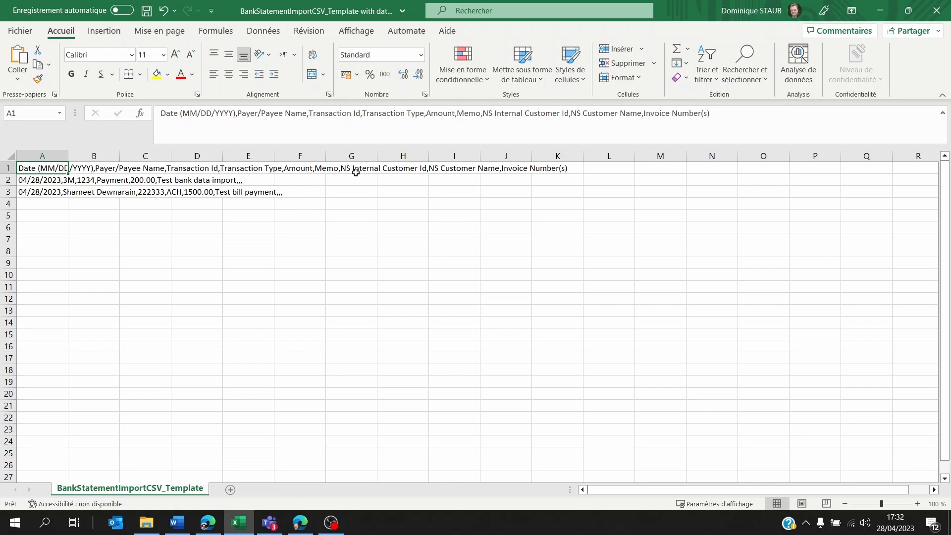
pyautogui.moveTo(292, 177)
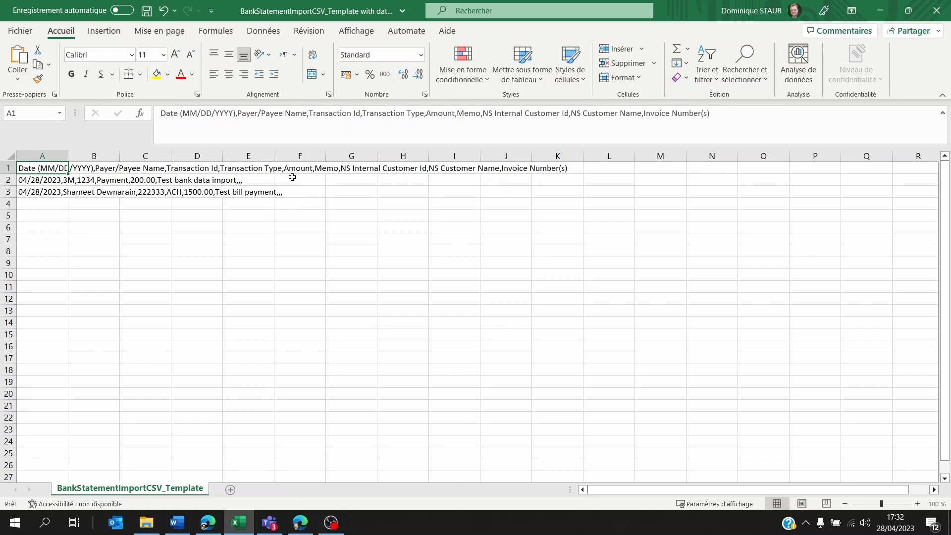
pyautogui.moveTo(278, 180)
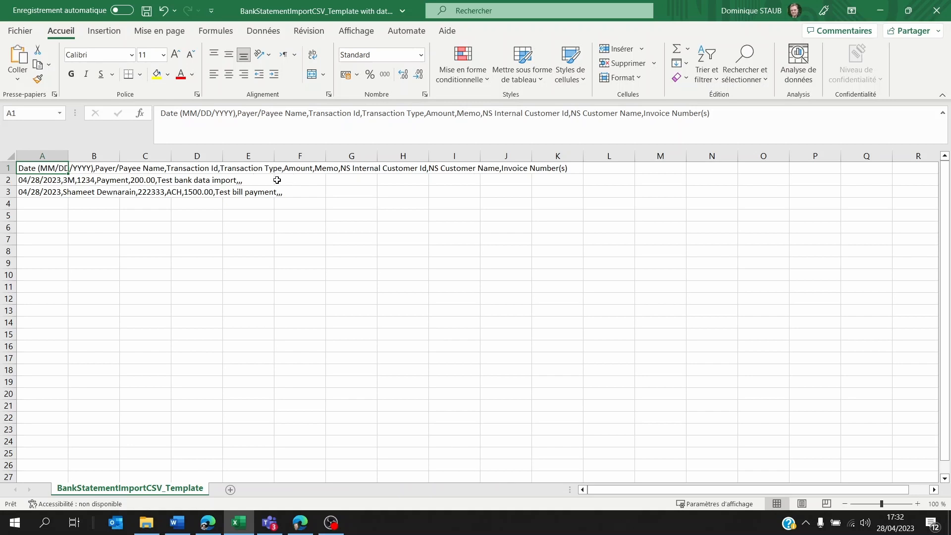
pyautogui.moveTo(299, 522)
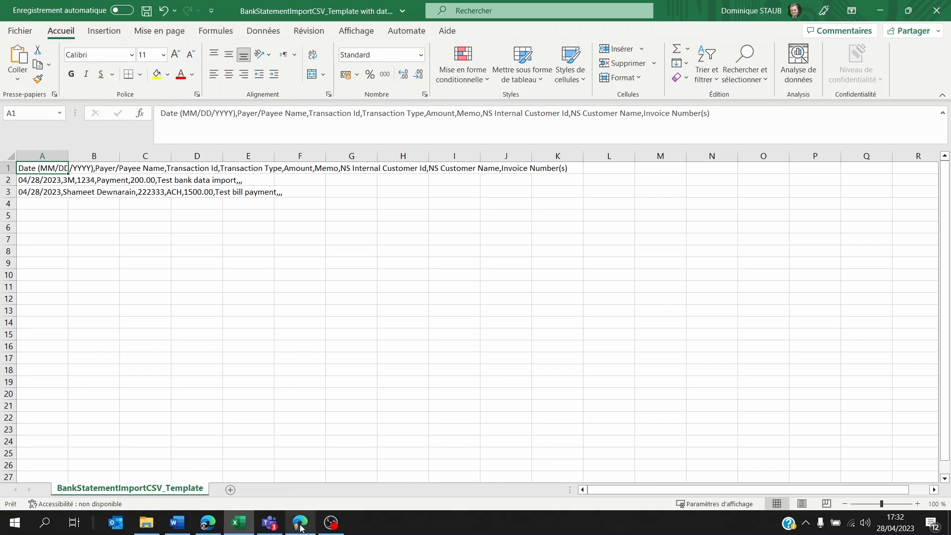
# - In NetSuite, view Banking Import History to confirm import 11 completed successfully
pyautogui.click(299, 522)
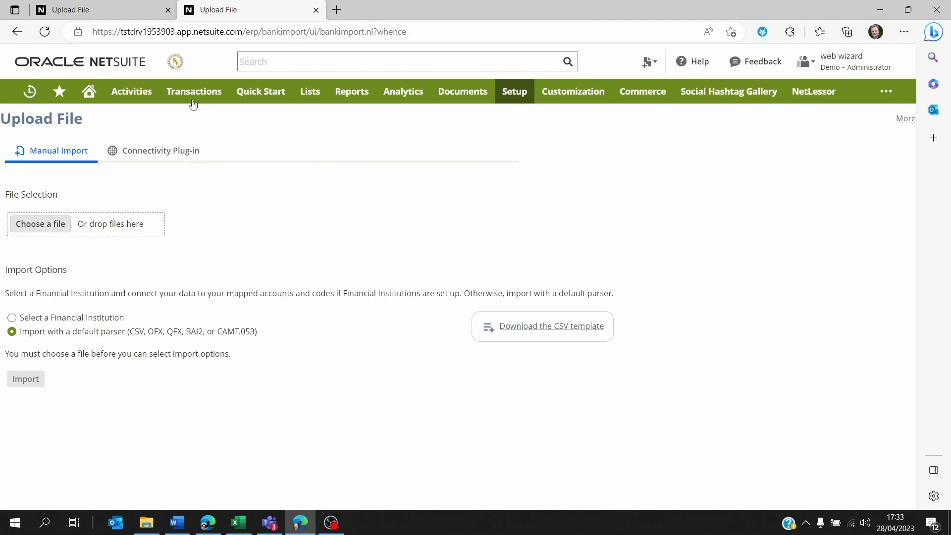
pyautogui.click(193, 91)
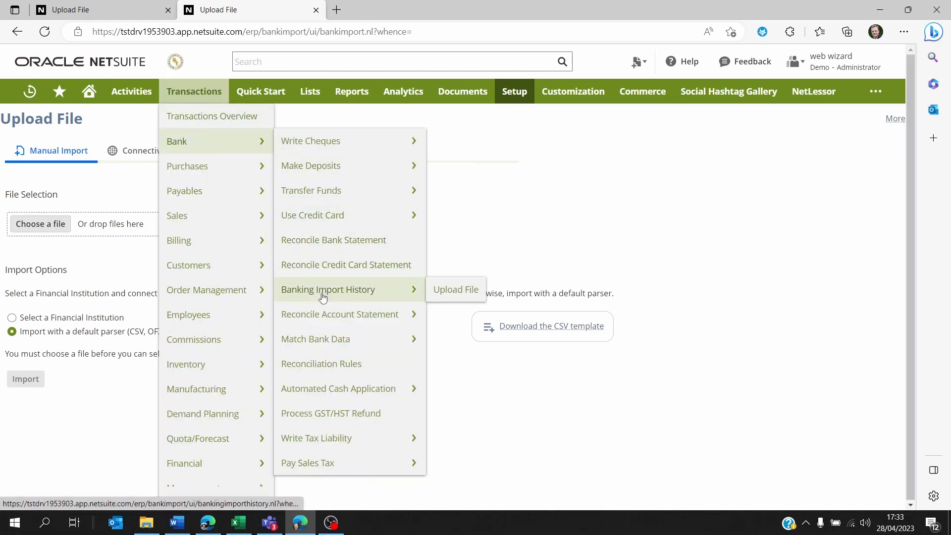
pyautogui.click(456, 290)
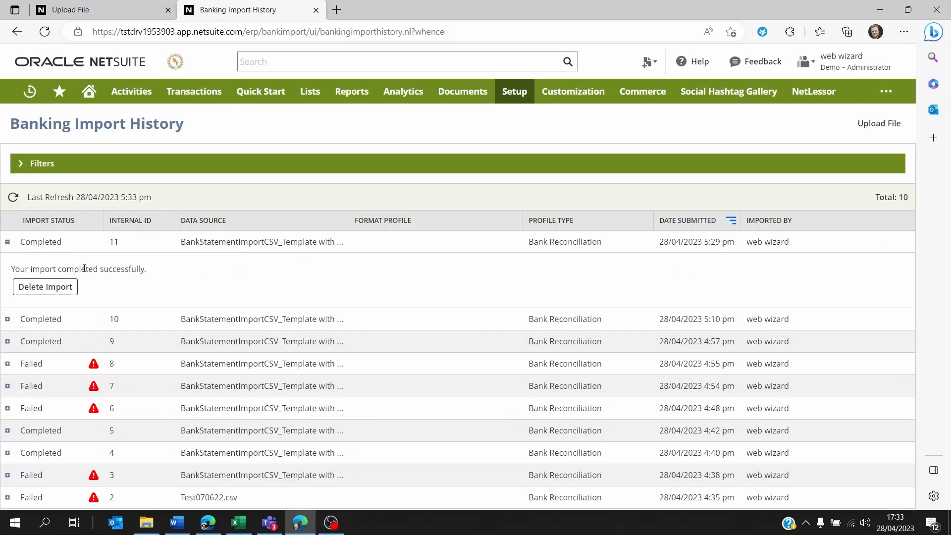
# - Go to the Match Bank Data page from the Transactions > Bank menu
pyautogui.click(193, 91)
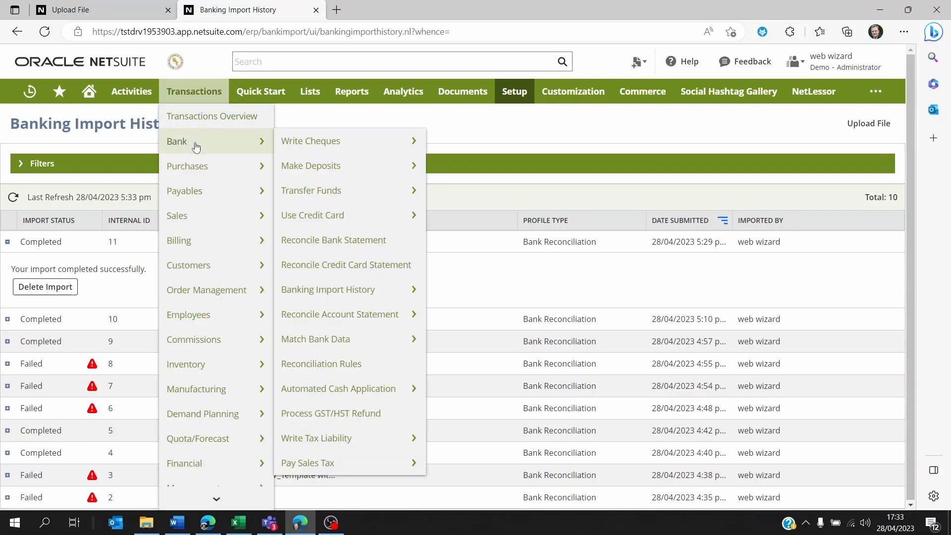
pyautogui.moveTo(315, 339)
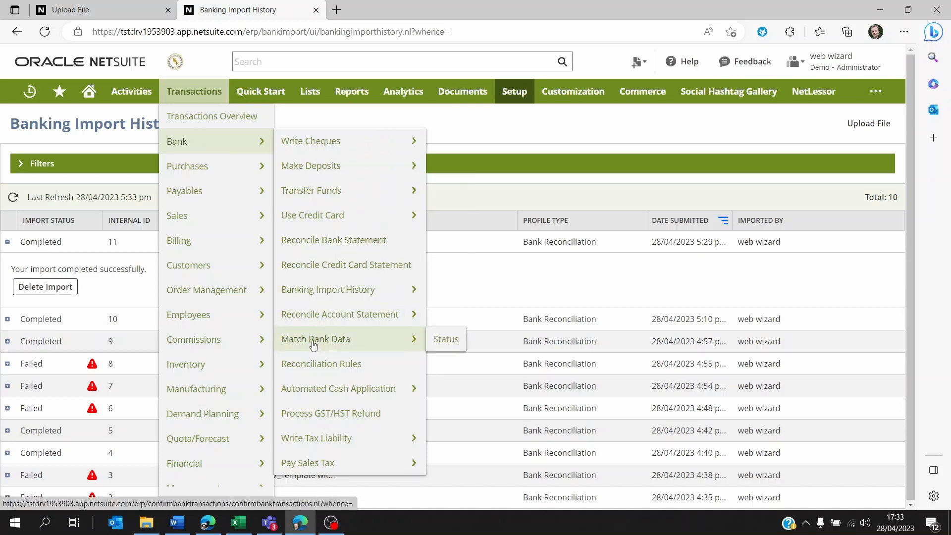
pyautogui.click(316, 339)
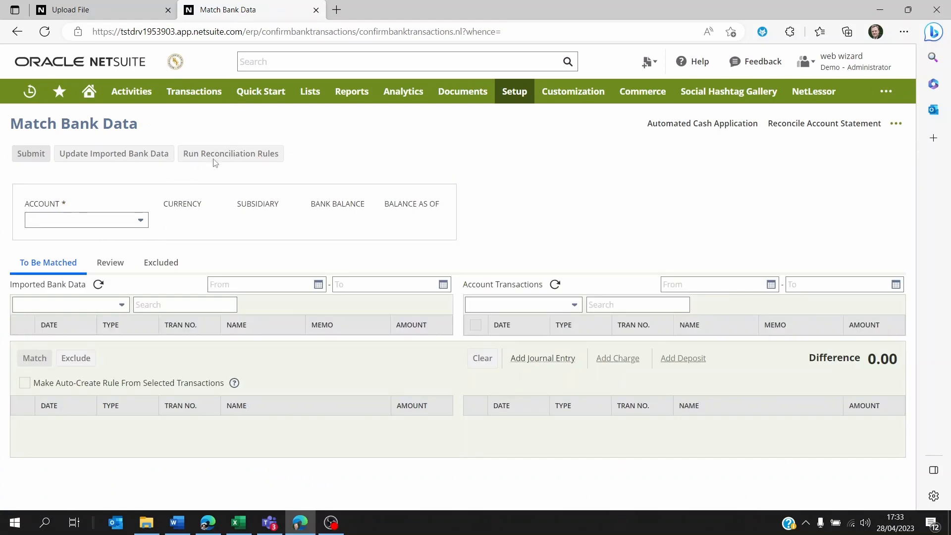
pyautogui.moveTo(75, 312)
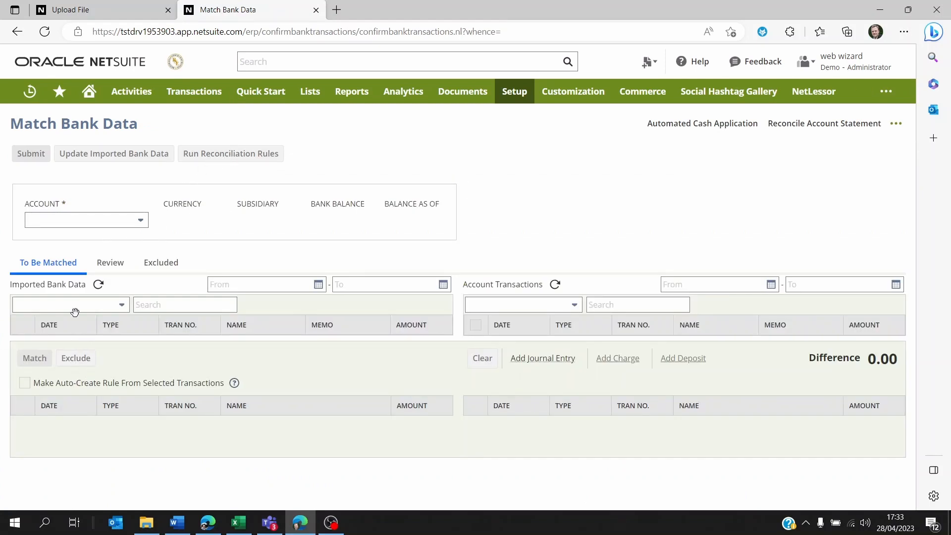
# - Select 5120010 MCB, then switch the account to 512000 BANK to list its two imported transactions
pyautogui.click(85, 220)
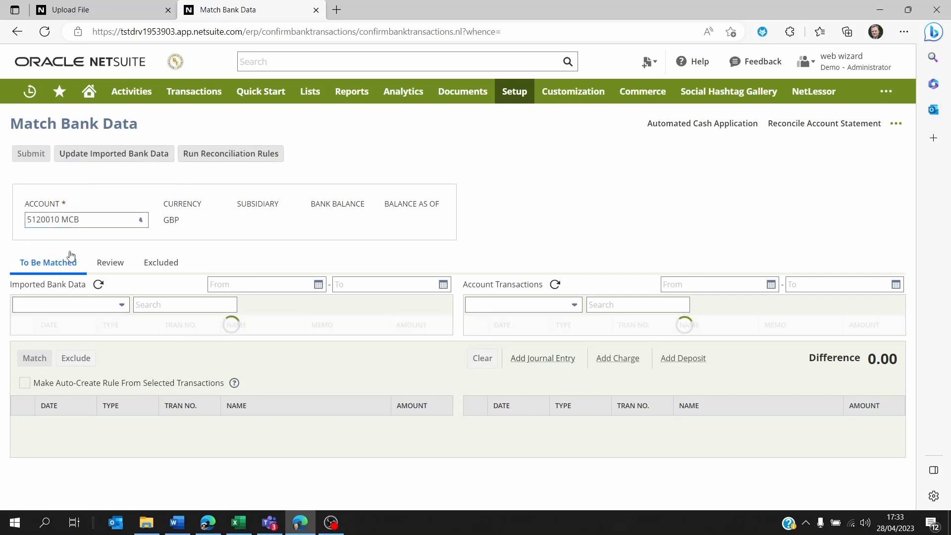
pyautogui.click(86, 220)
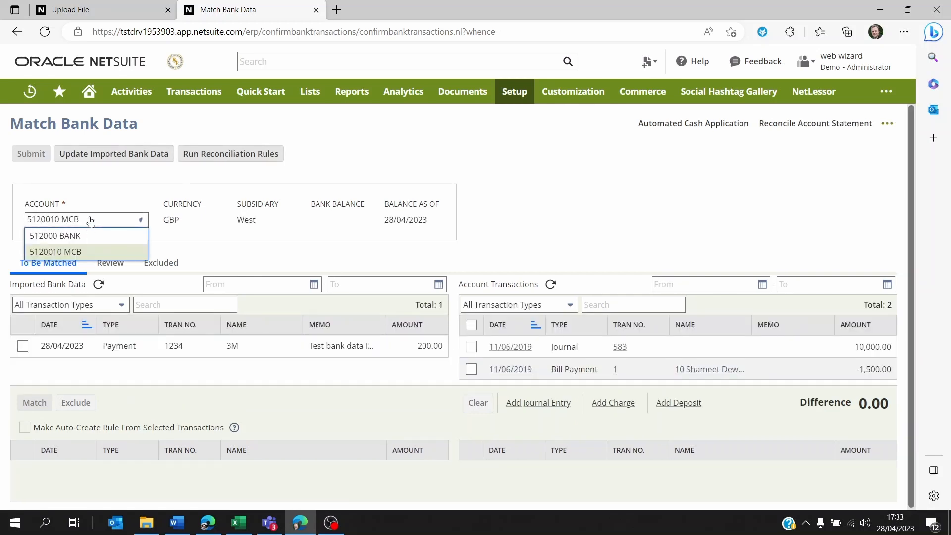
pyautogui.click(55, 236)
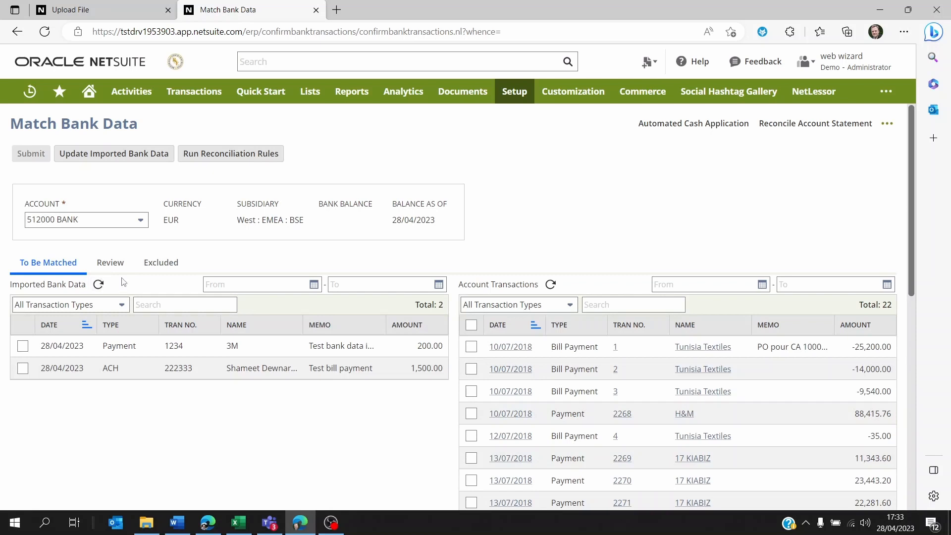
pyautogui.moveTo(230, 153)
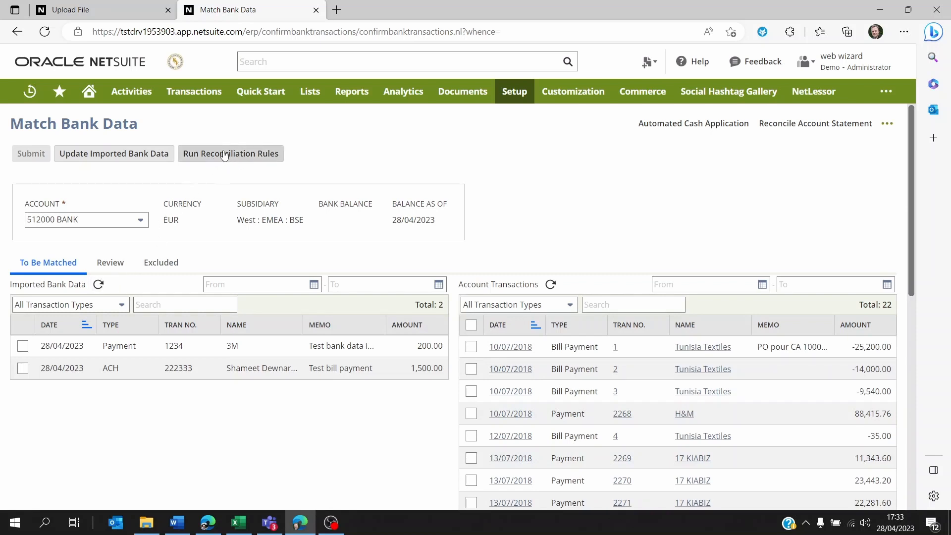
pyautogui.click(194, 91)
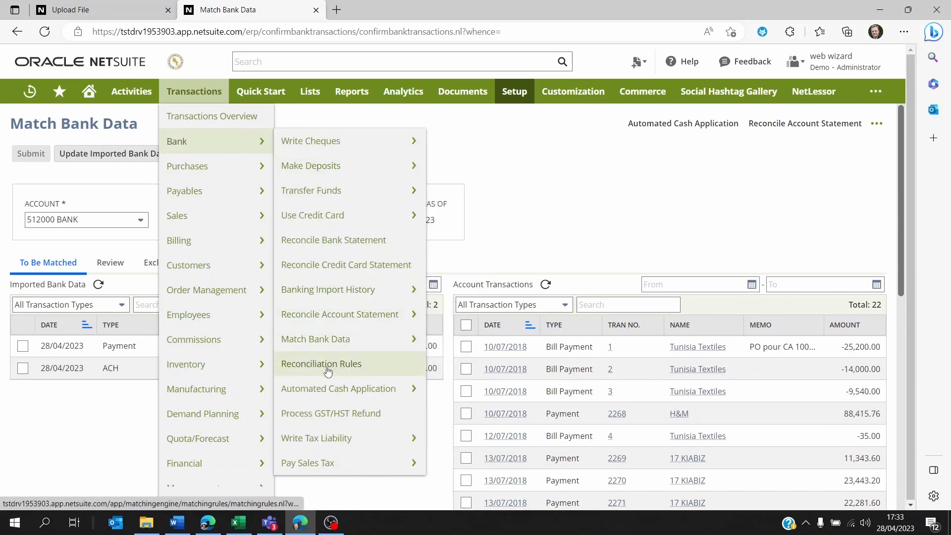
pyautogui.moveTo(333, 369)
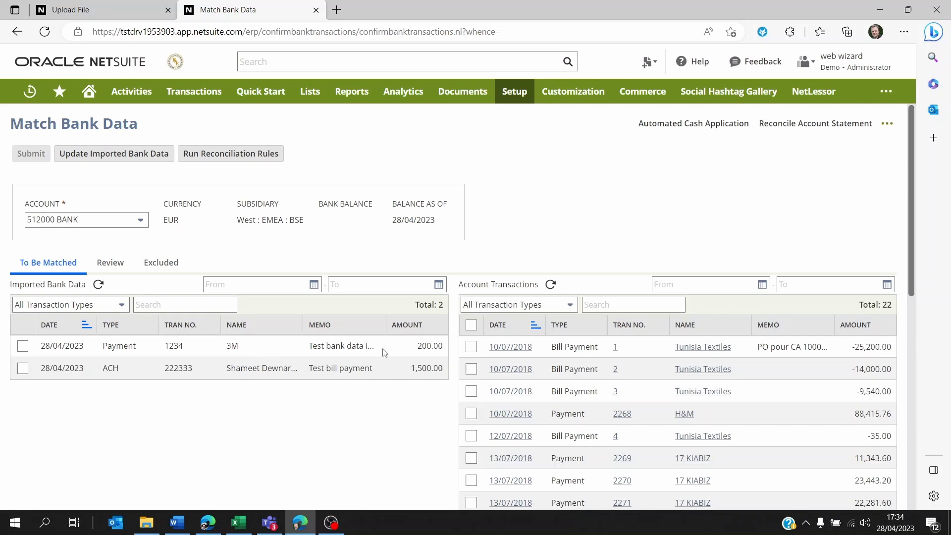
pyautogui.moveTo(470, 347)
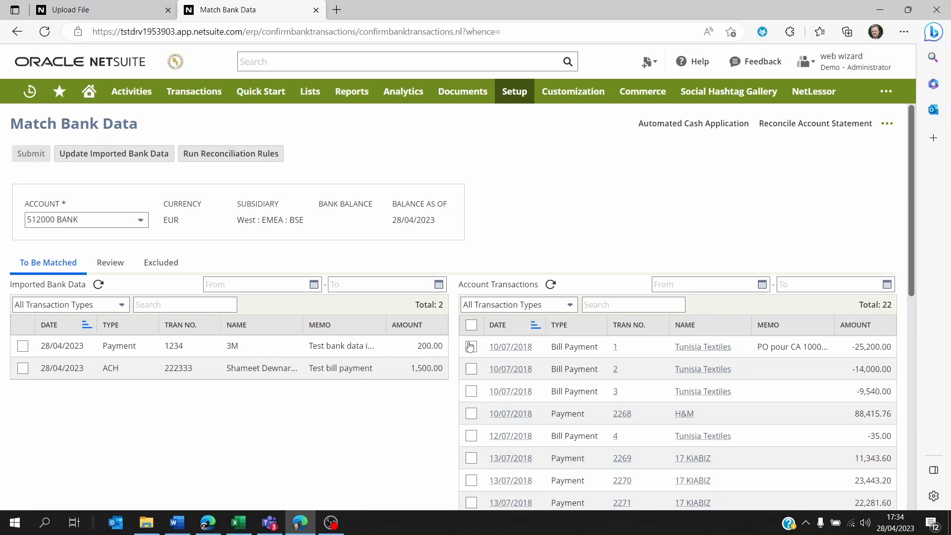
pyautogui.scroll(-3)
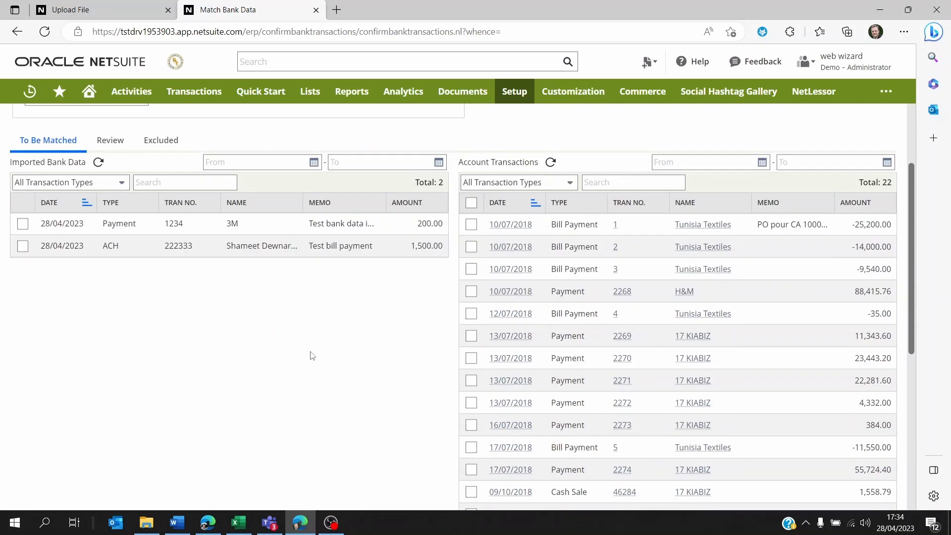
pyautogui.moveTo(151, 288)
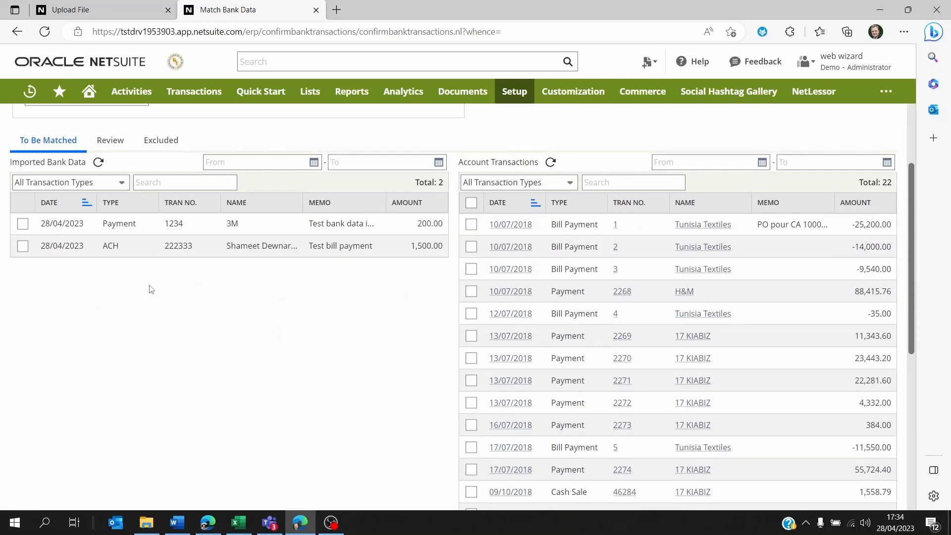
pyautogui.scroll(3)
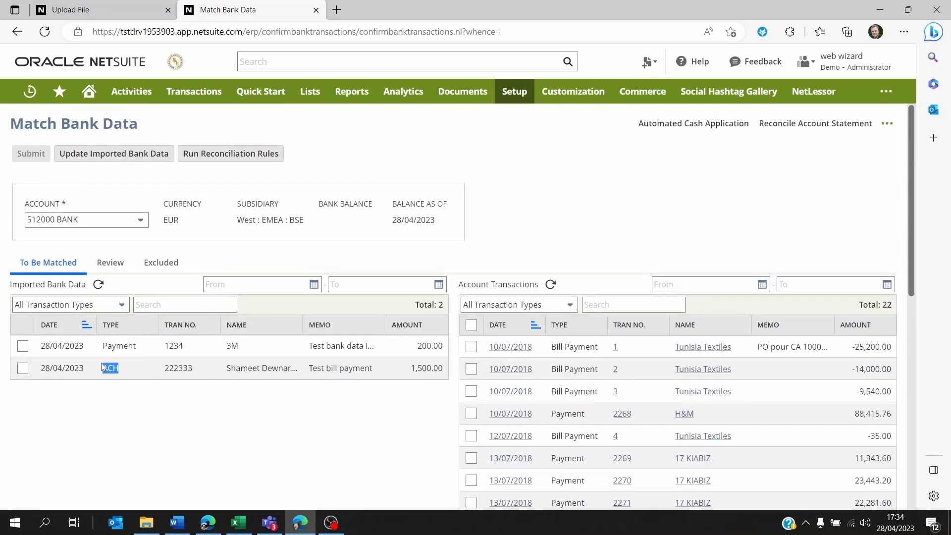
pyautogui.moveTo(221, 401)
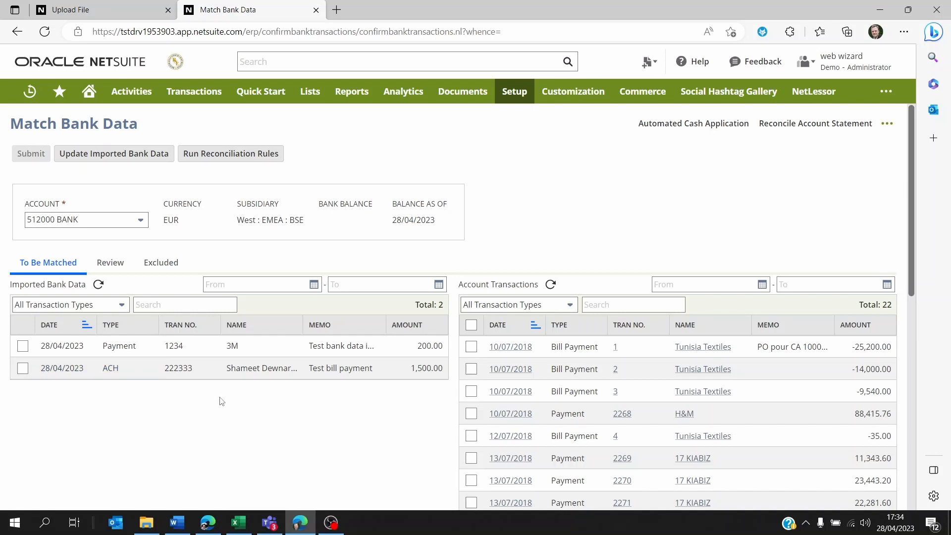
pyautogui.scroll(-3)
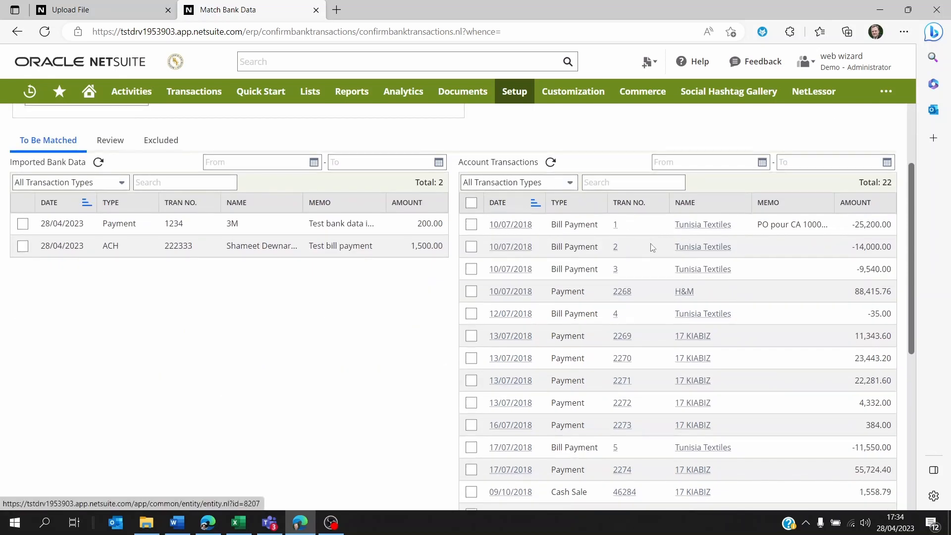
pyautogui.scroll(3)
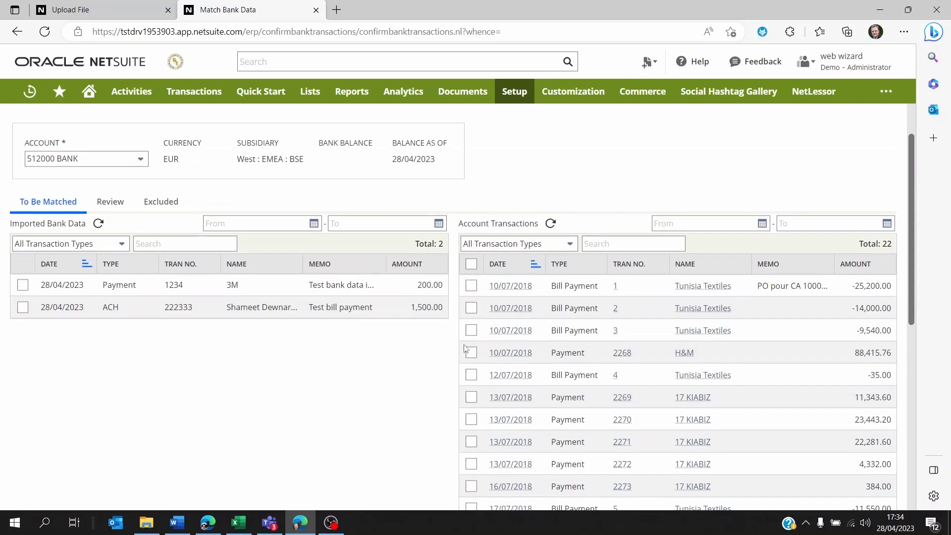
pyautogui.moveTo(37, 294)
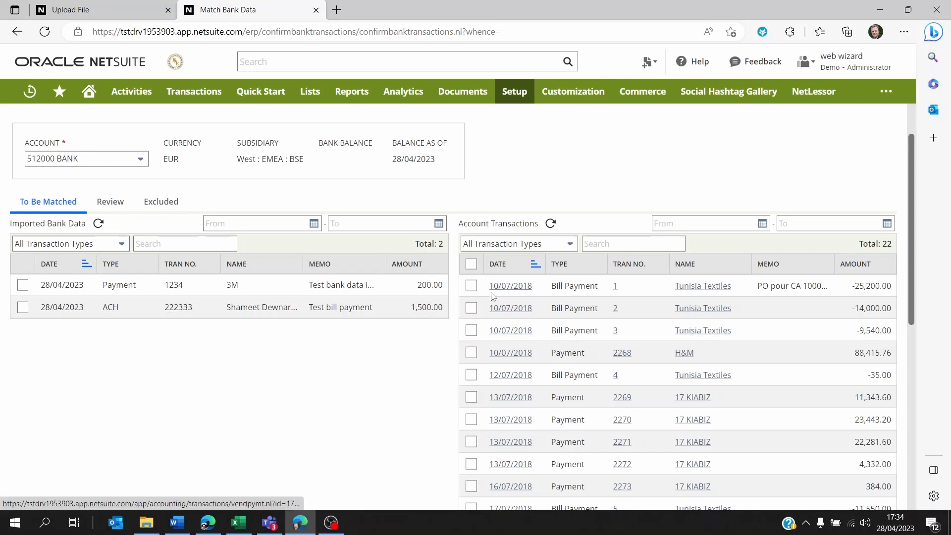
pyautogui.scroll(-3)
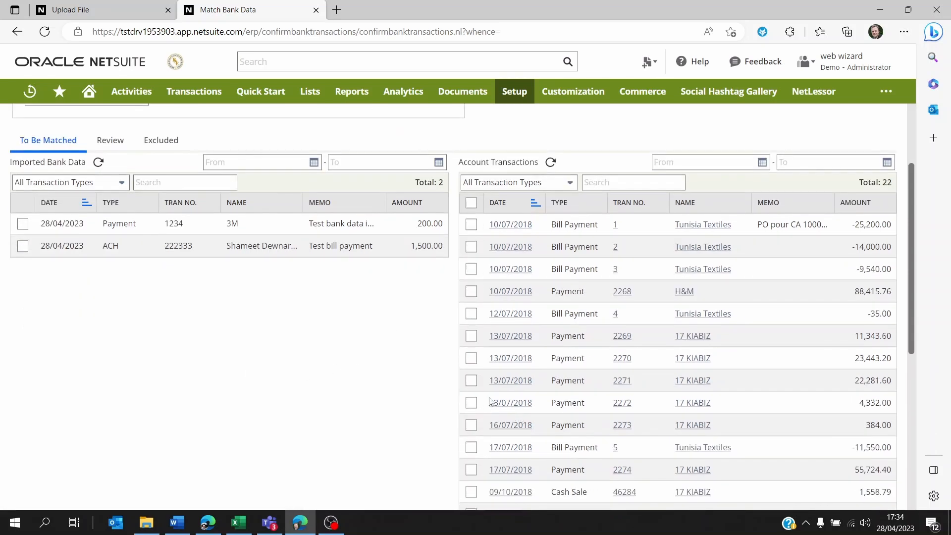
pyautogui.moveTo(510, 403)
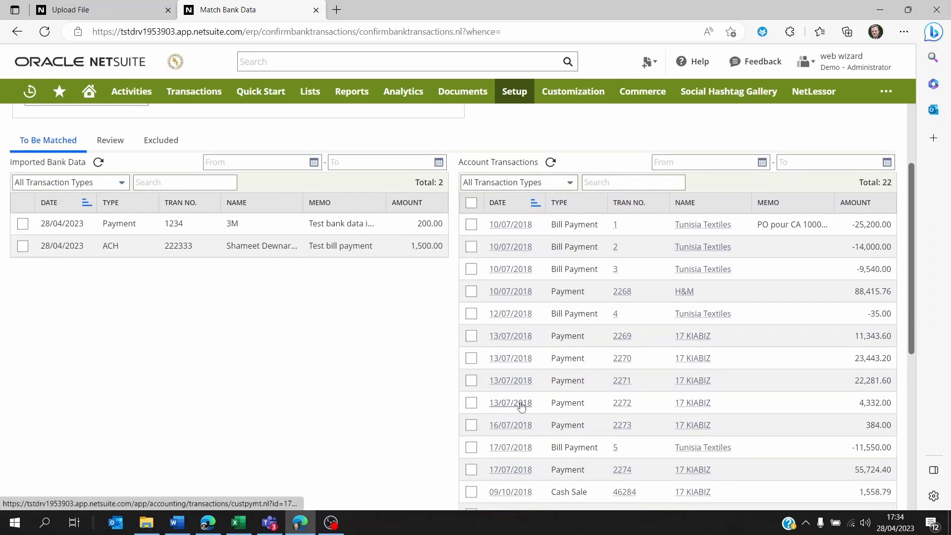
pyautogui.moveTo(482, 313)
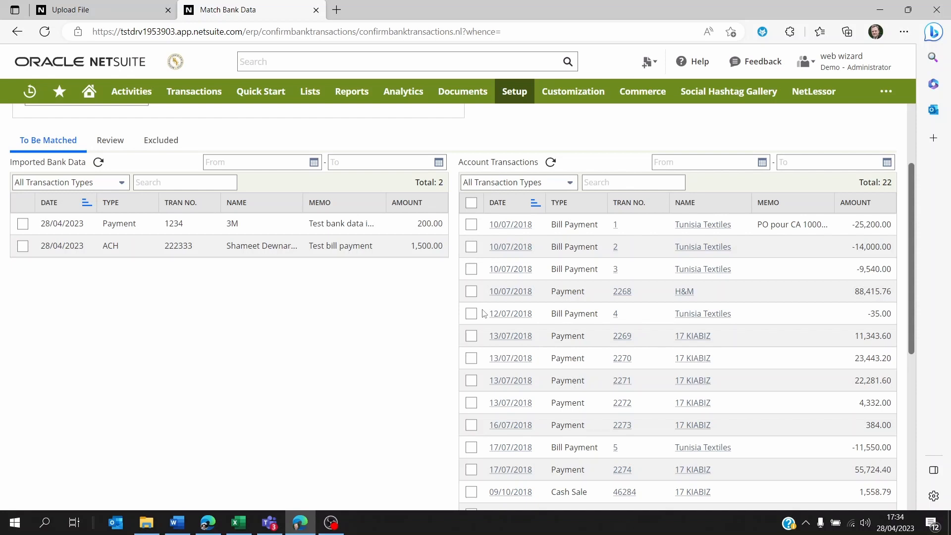
pyautogui.moveTo(395, 261)
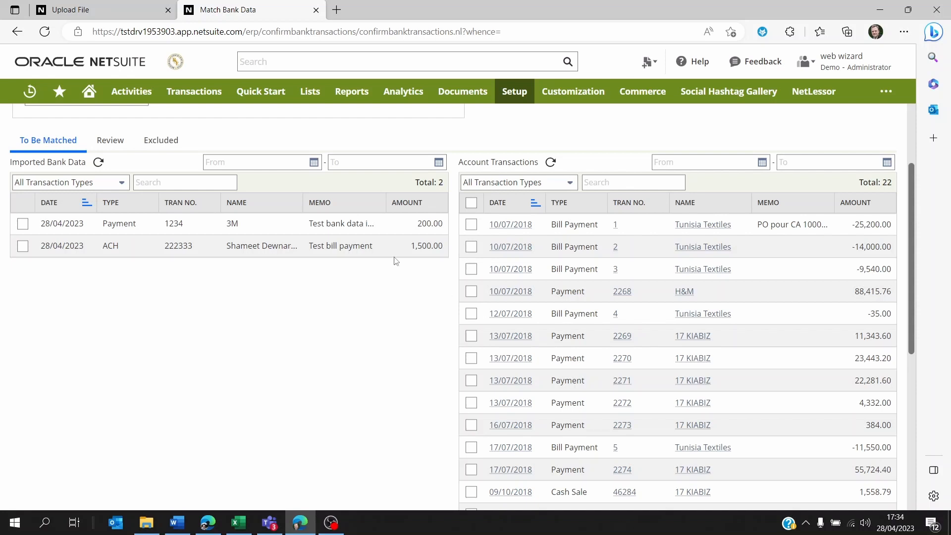
pyautogui.moveTo(419, 260)
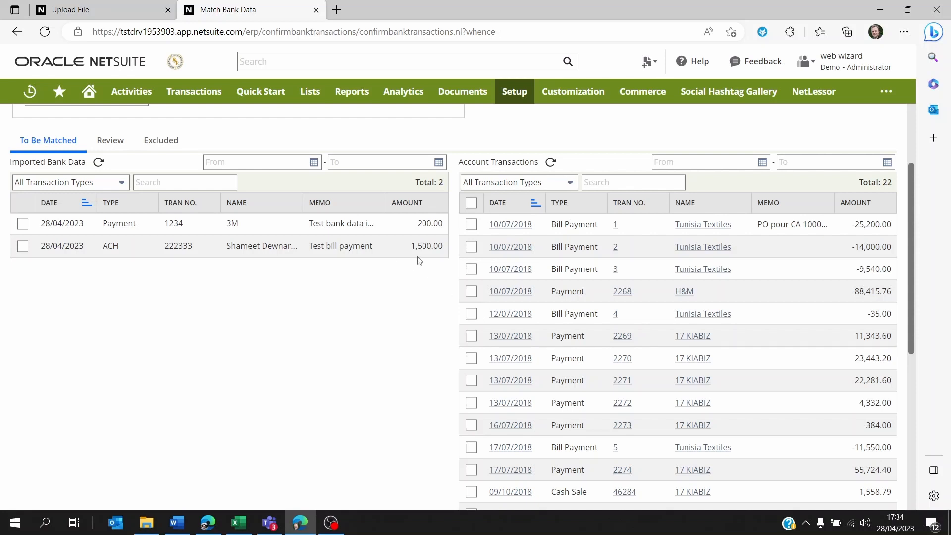
pyautogui.moveTo(389, 264)
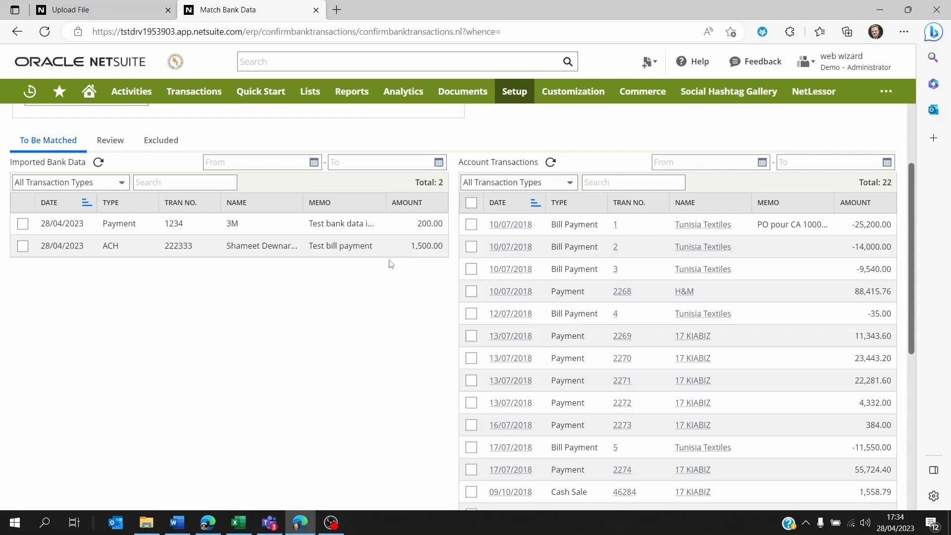
pyautogui.scroll(3)
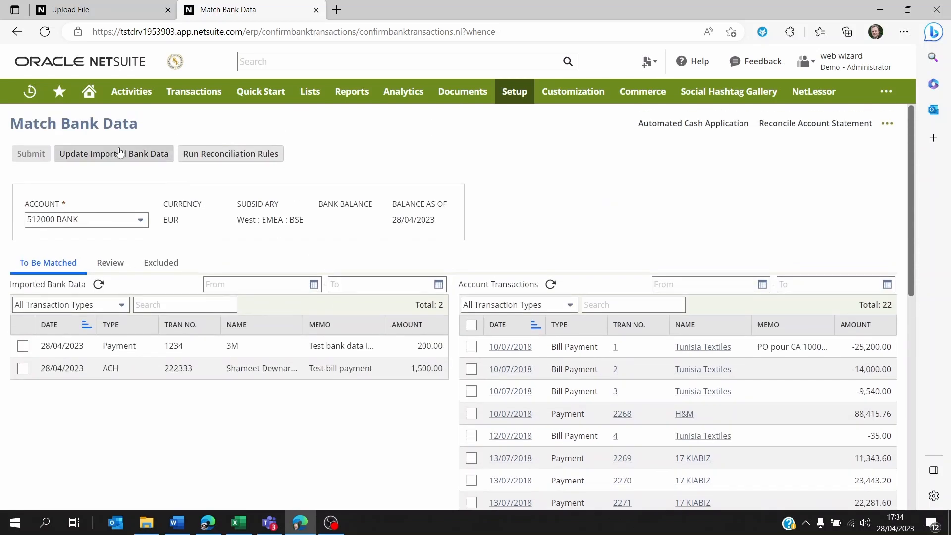
pyautogui.moveTo(30, 157)
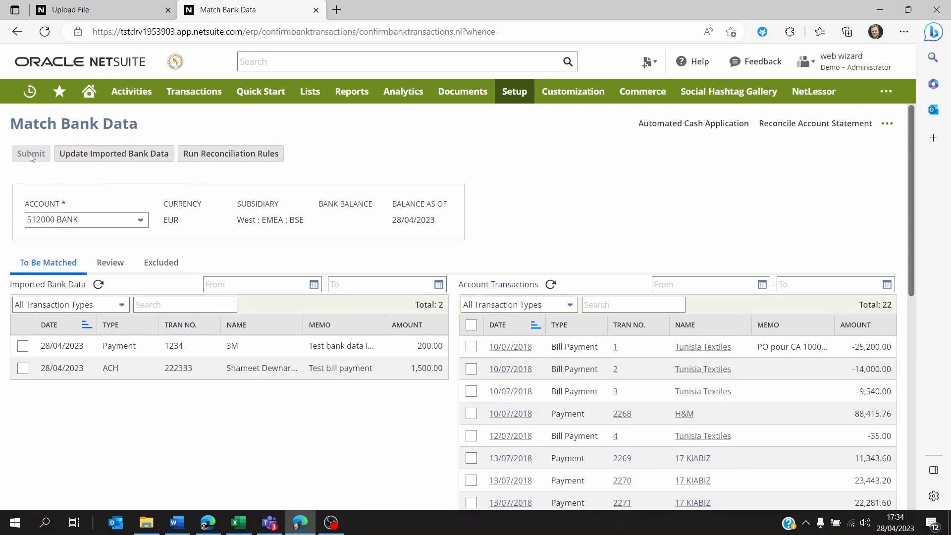
# - Go to Reconcile Account Statement from the Transactions > Bank menu
pyautogui.click(193, 91)
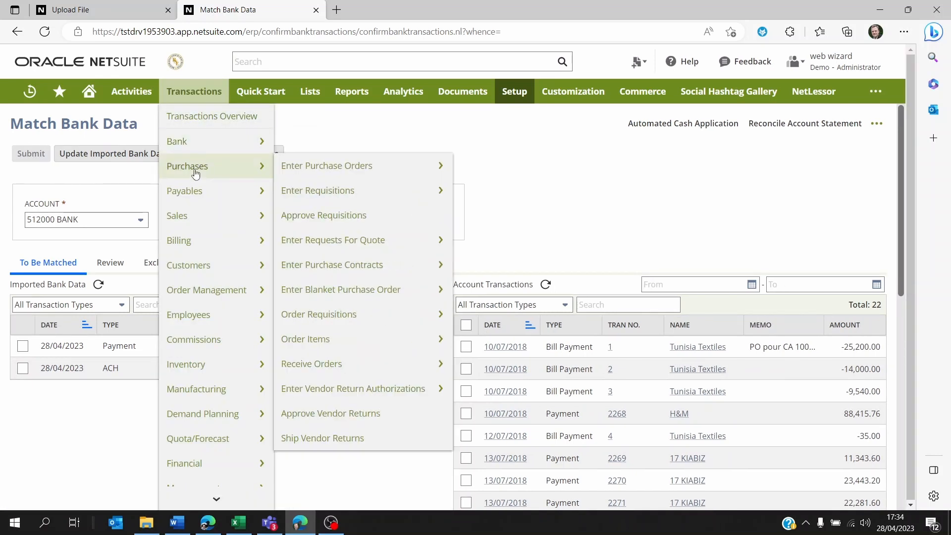
pyautogui.moveTo(318, 314)
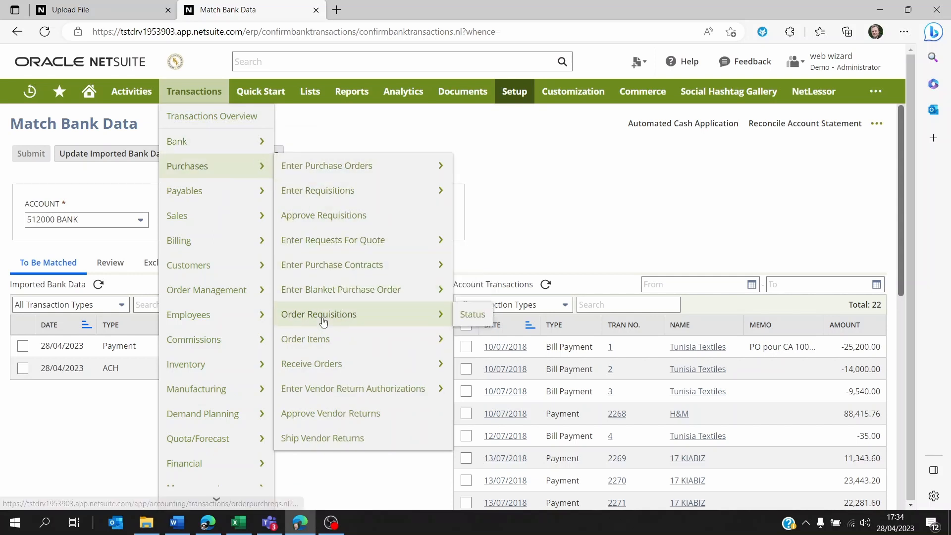
pyautogui.moveTo(176, 142)
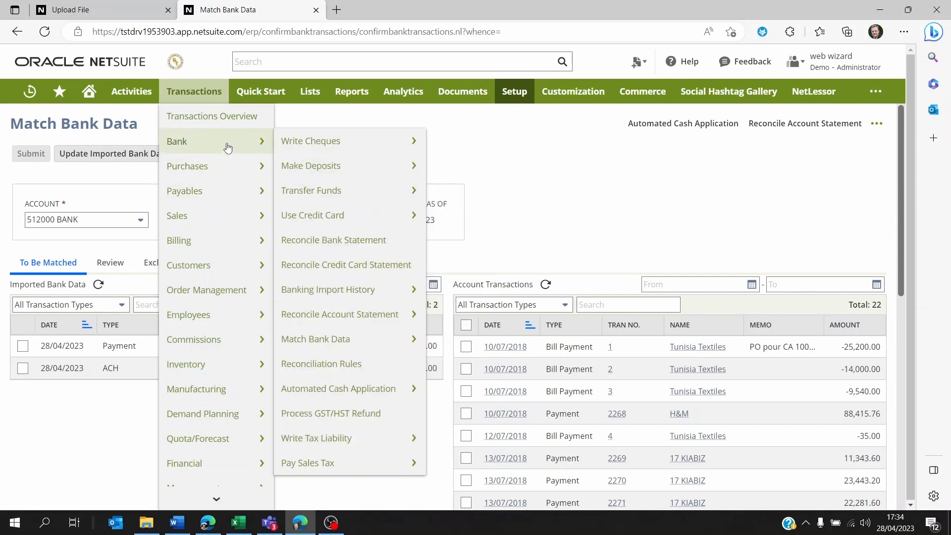
pyautogui.moveTo(315, 339)
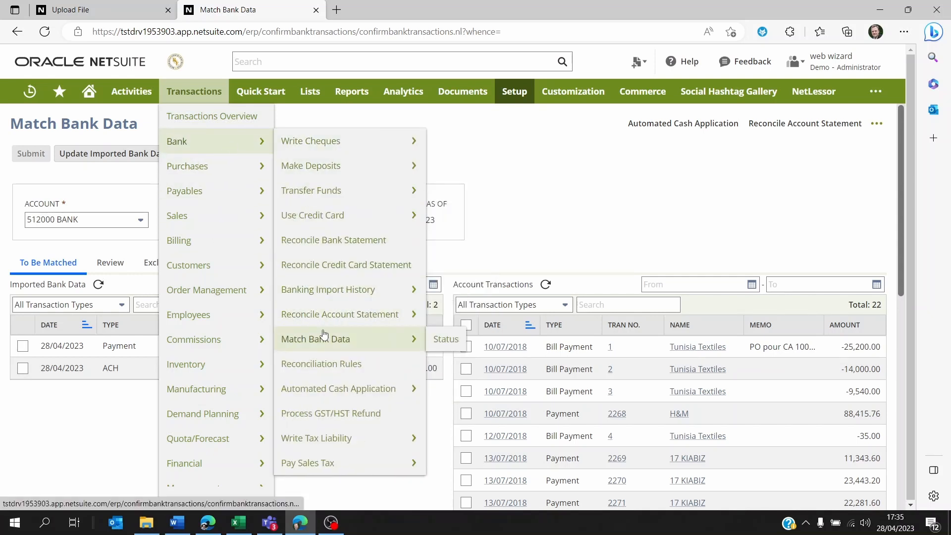
pyautogui.moveTo(339, 314)
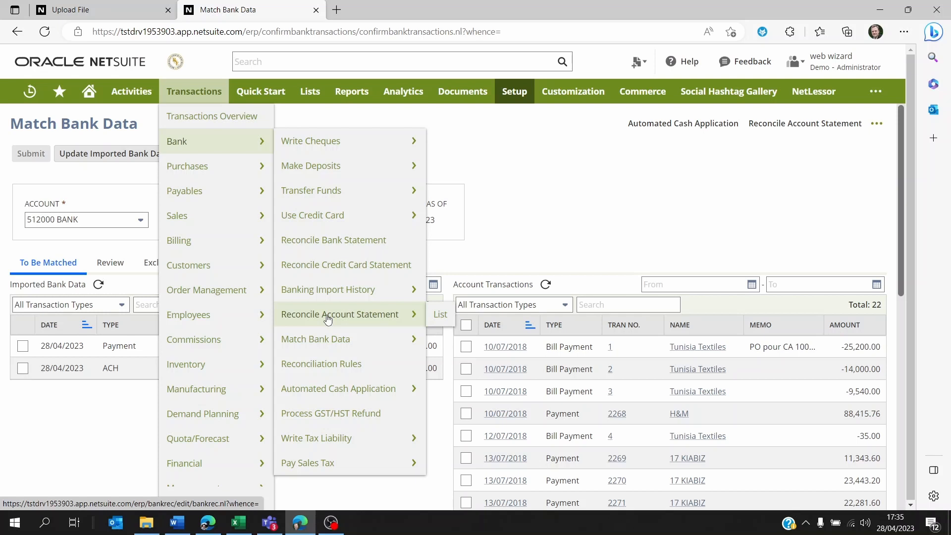
pyautogui.click(340, 314)
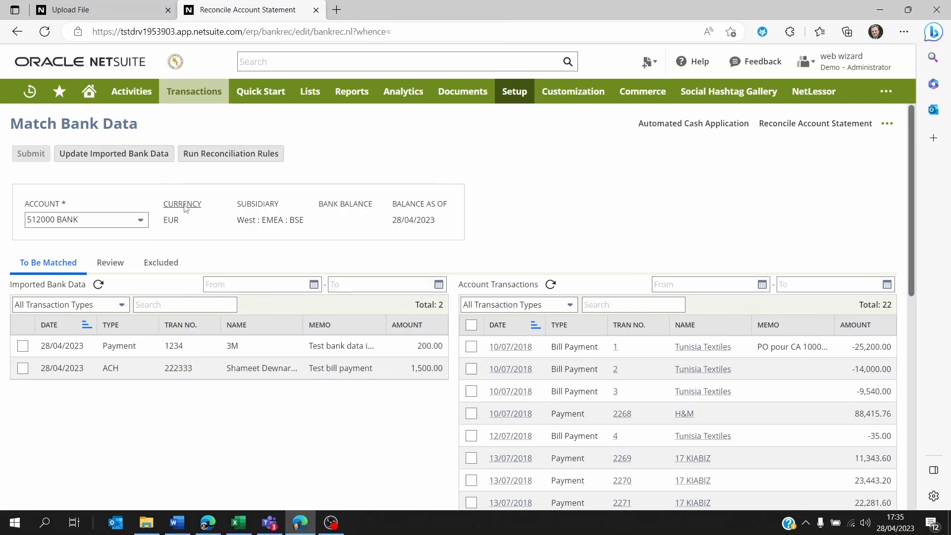
# - Choose 512000 BANK as the account to reconcile and check its Review and Reconcile lists
pyautogui.click(816, 123)
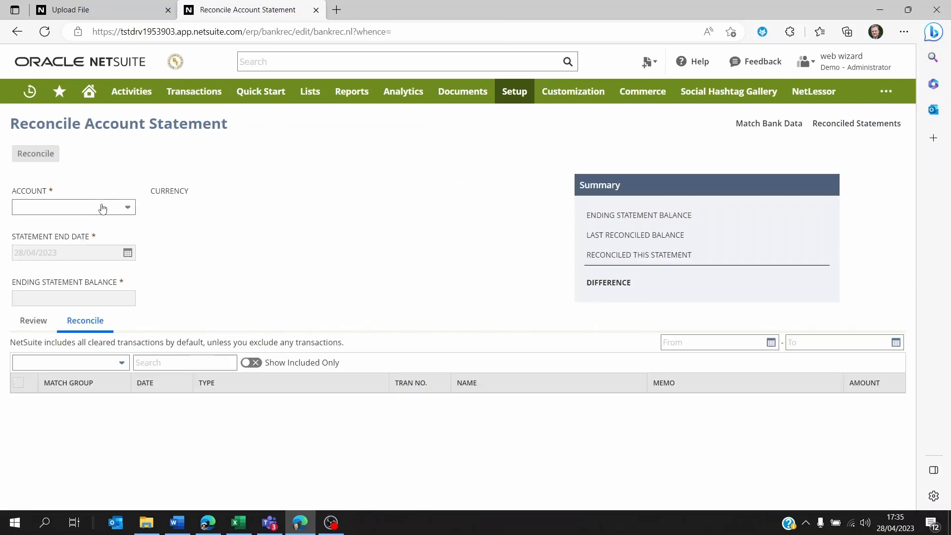
pyautogui.click(73, 207)
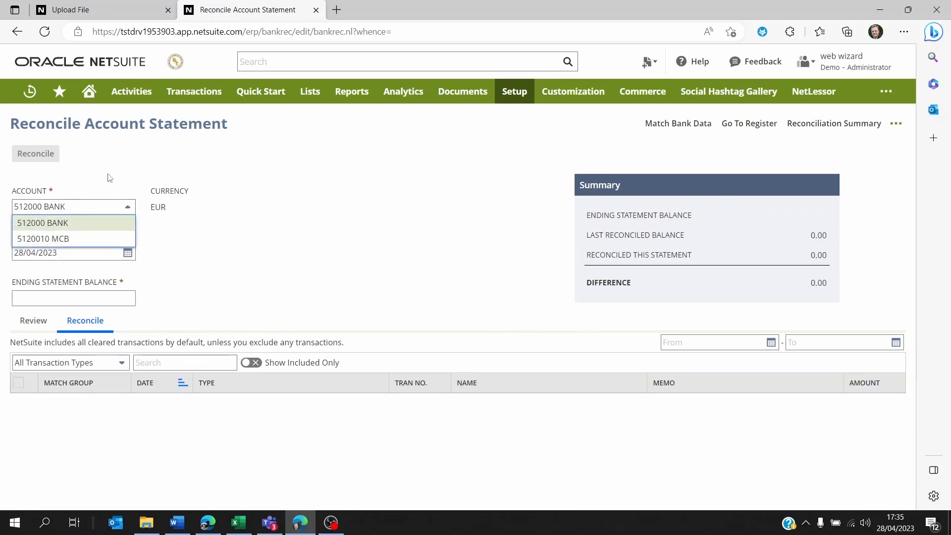
pyautogui.click(43, 223)
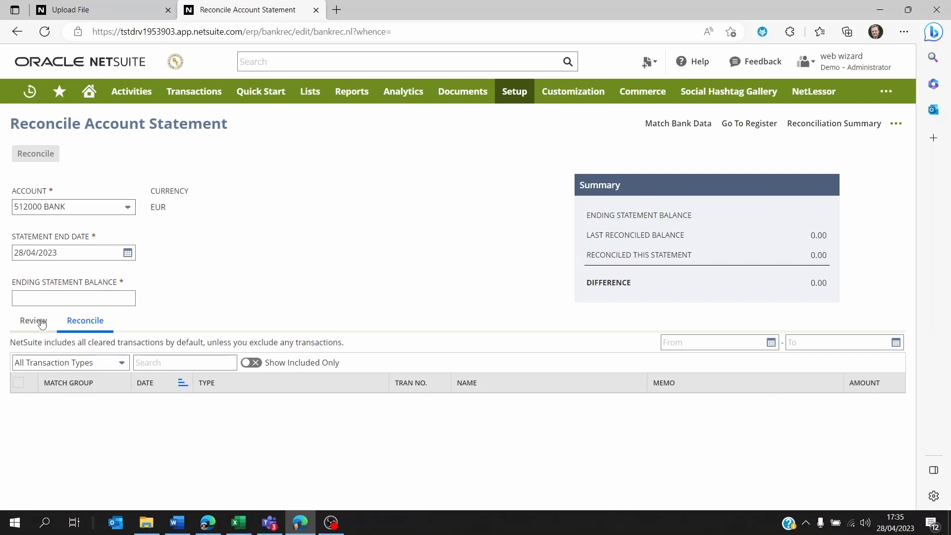
pyautogui.click(33, 320)
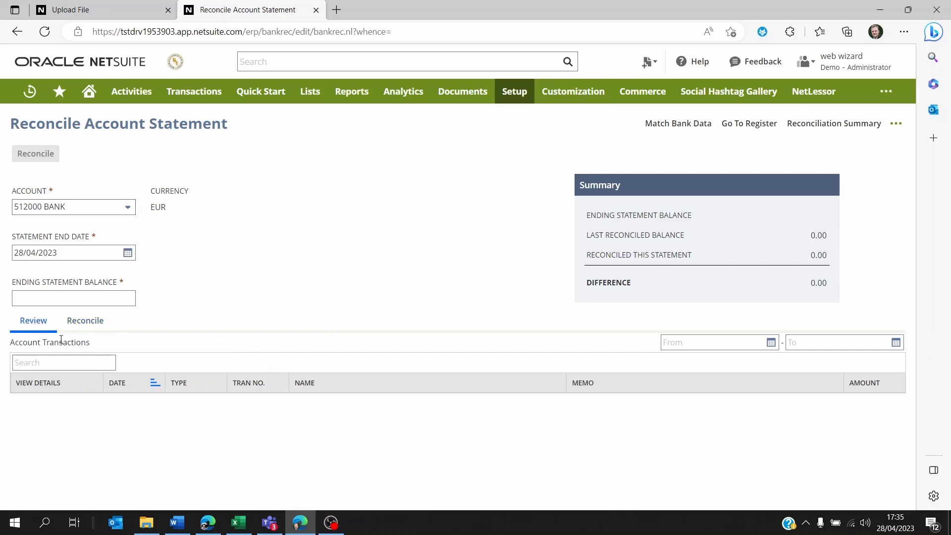
pyautogui.click(85, 320)
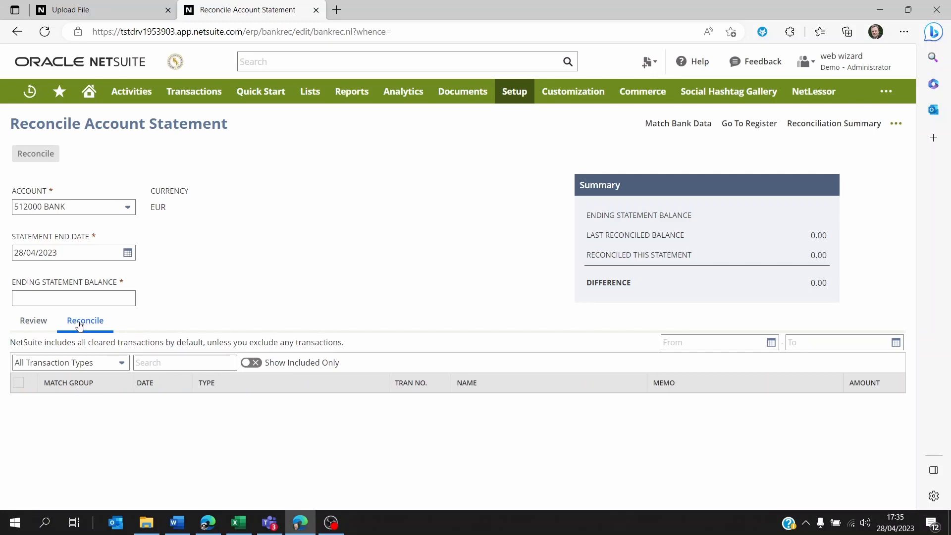
pyautogui.moveTo(26, 160)
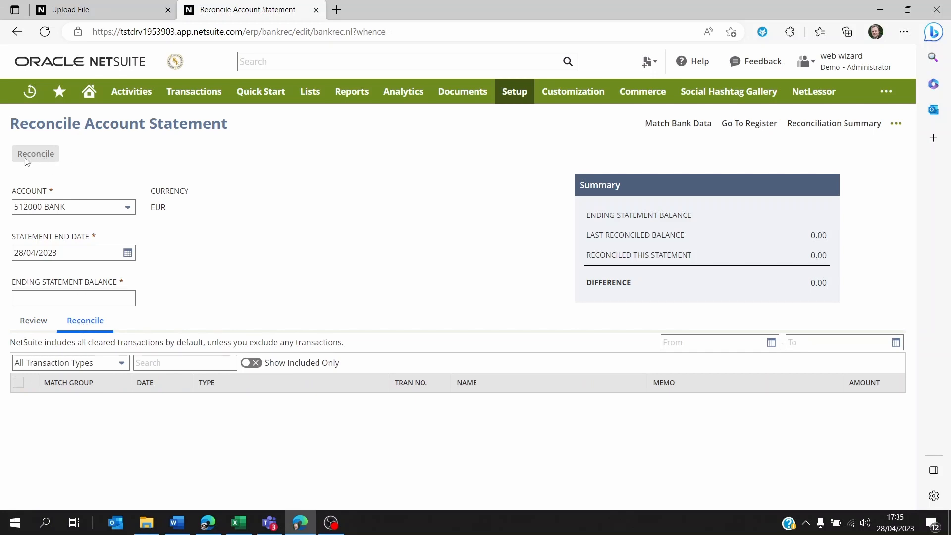
pyautogui.moveTo(40, 162)
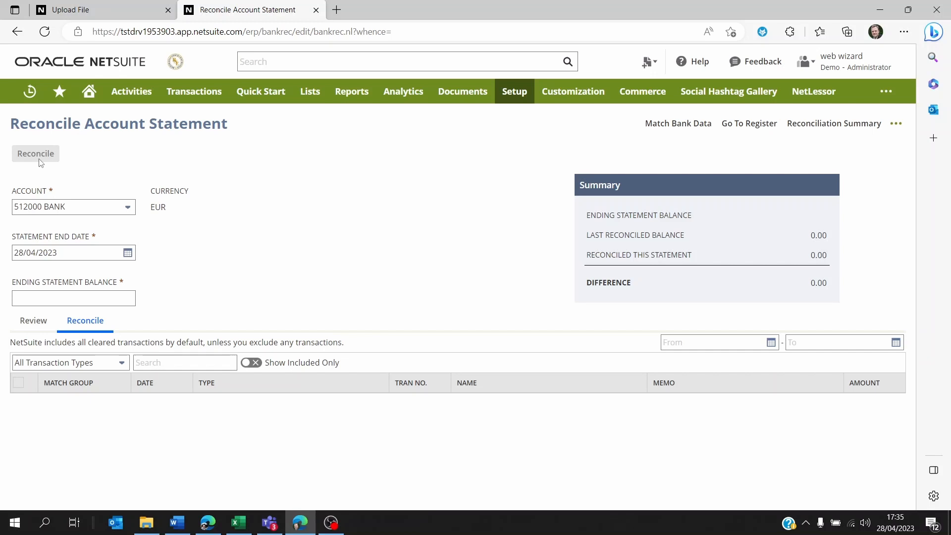
# - Return to the NetSuite Home dashboard
pyautogui.click(88, 91)
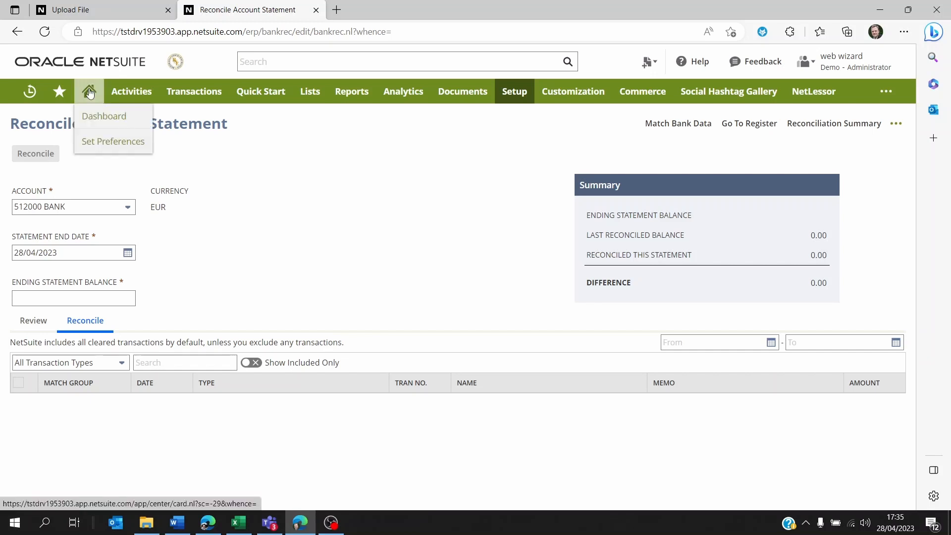
pyautogui.click(104, 116)
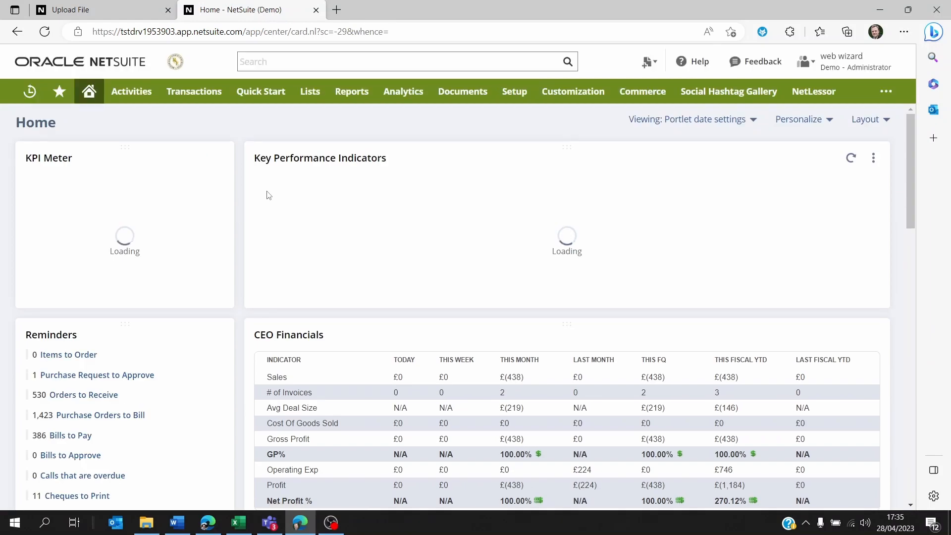